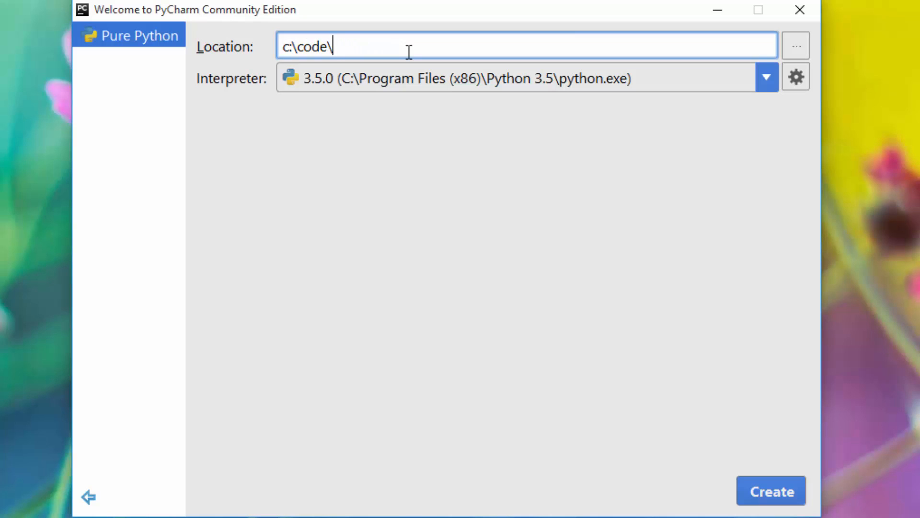
# Create a Pure Python project located at c:\code\first_python
pyautogui.write('first')
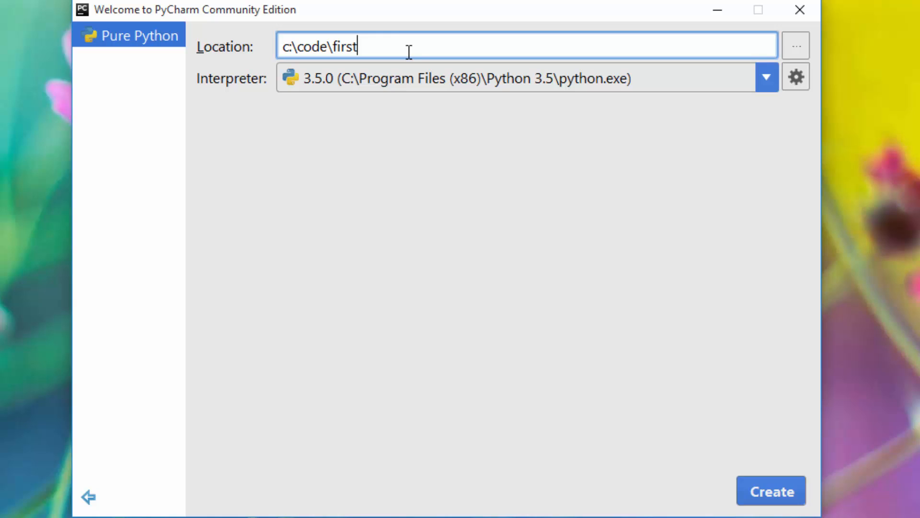
pyautogui.write('_pytho')
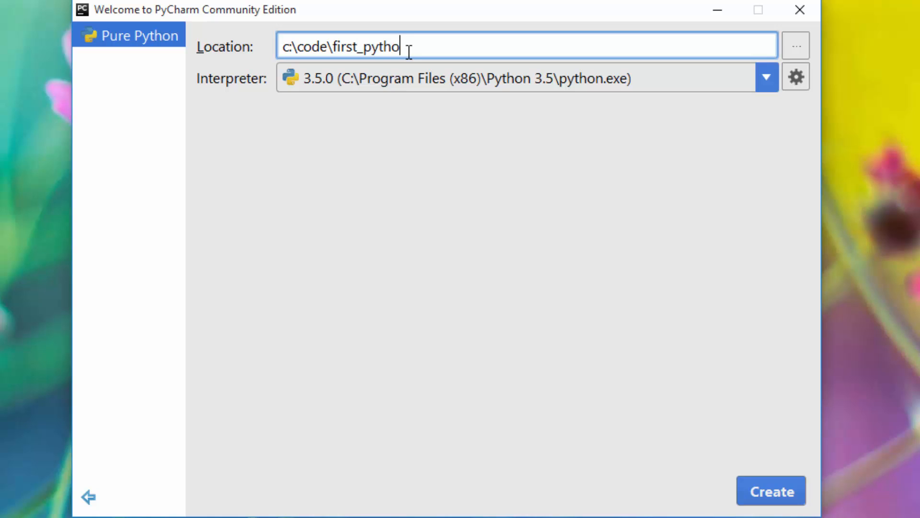
pyautogui.write('n')
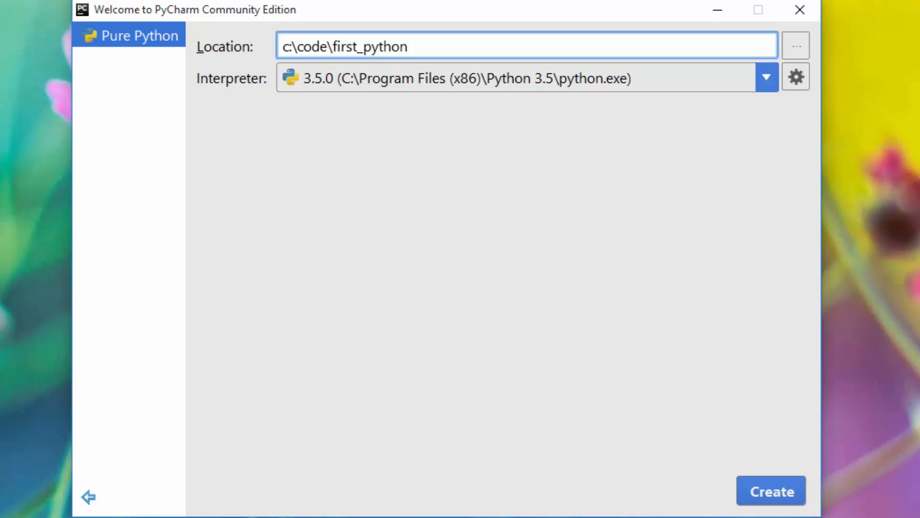
pyautogui.click(771, 490)
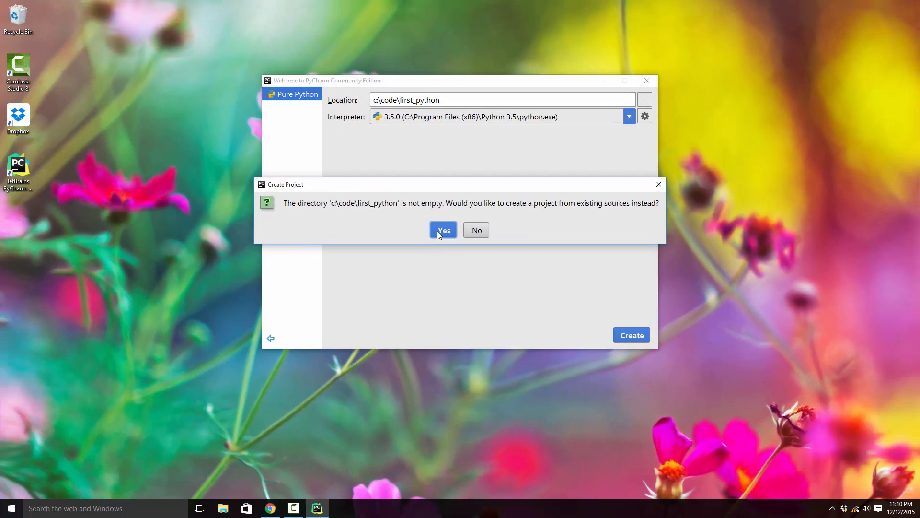
# Accept creating the project from existing sources and dismiss the Tip of the Day
pyautogui.click(443, 229)
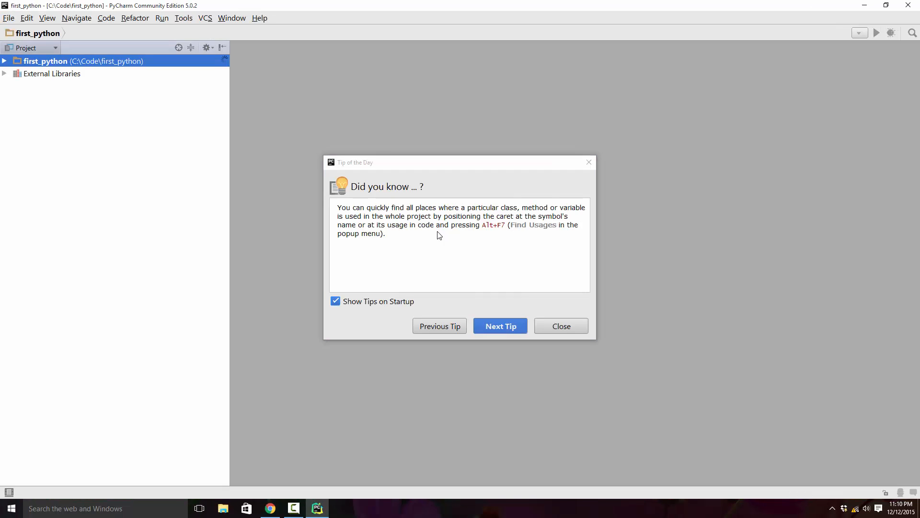
pyautogui.click(560, 326)
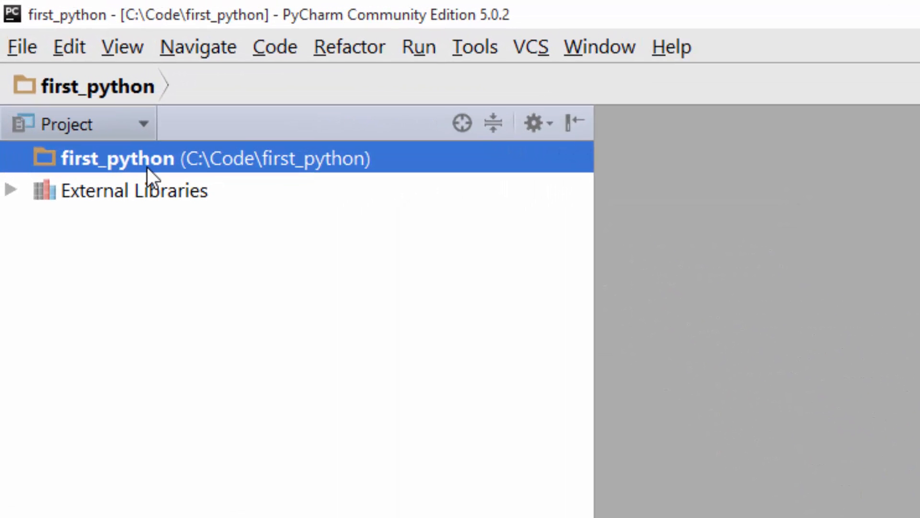
pyautogui.moveTo(203, 167)
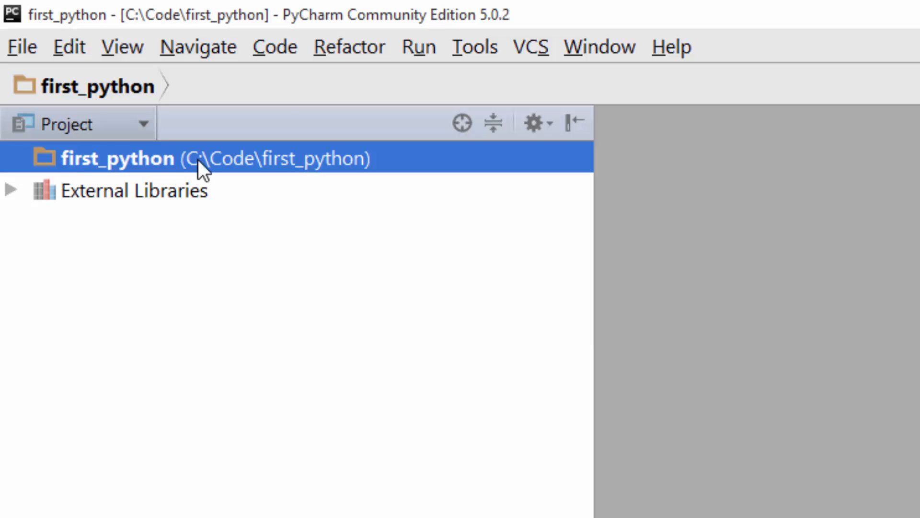
# Add a new Python file named area.py to first_python and open it
pyautogui.rightClick(118, 157)
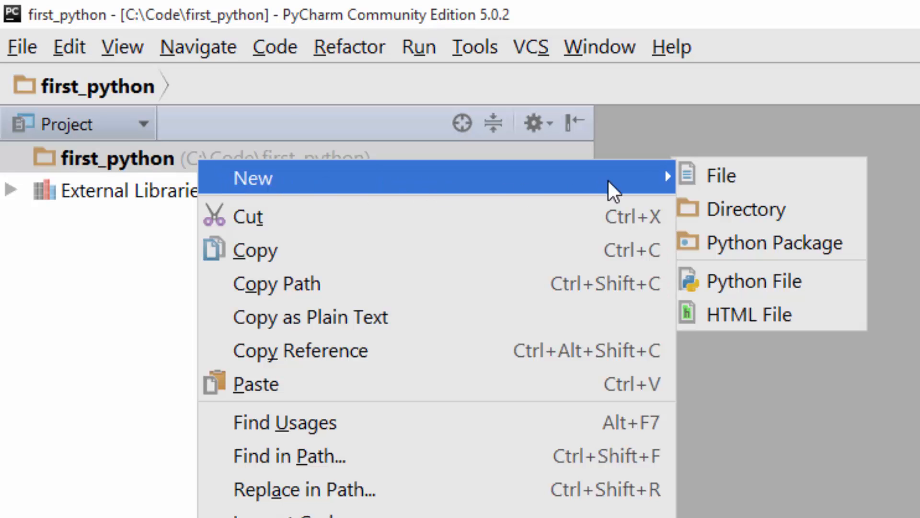
pyautogui.moveTo(220, 182)
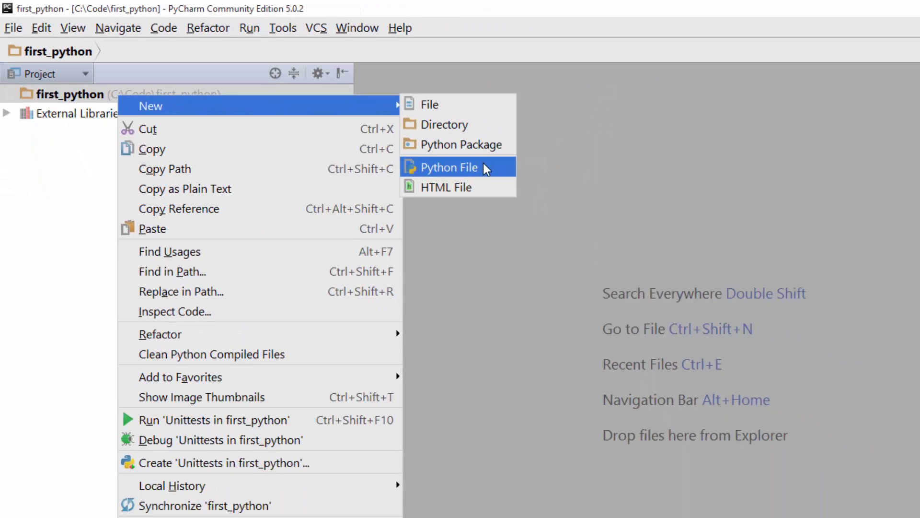
pyautogui.click(449, 167)
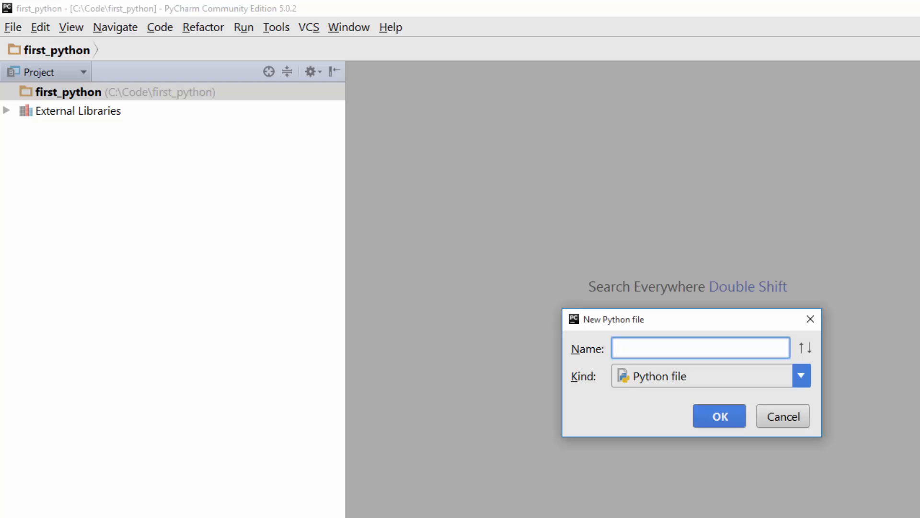
pyautogui.write('a')
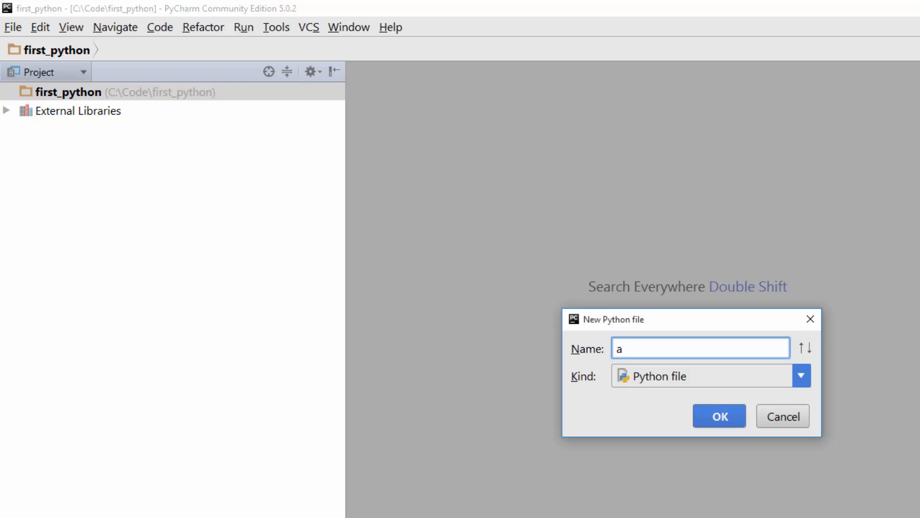
pyautogui.write('rea')
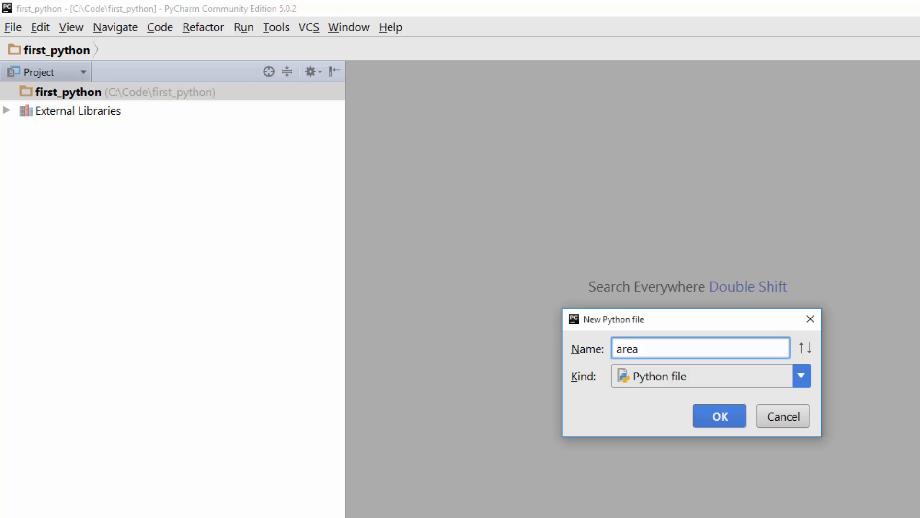
pyautogui.click(718, 416)
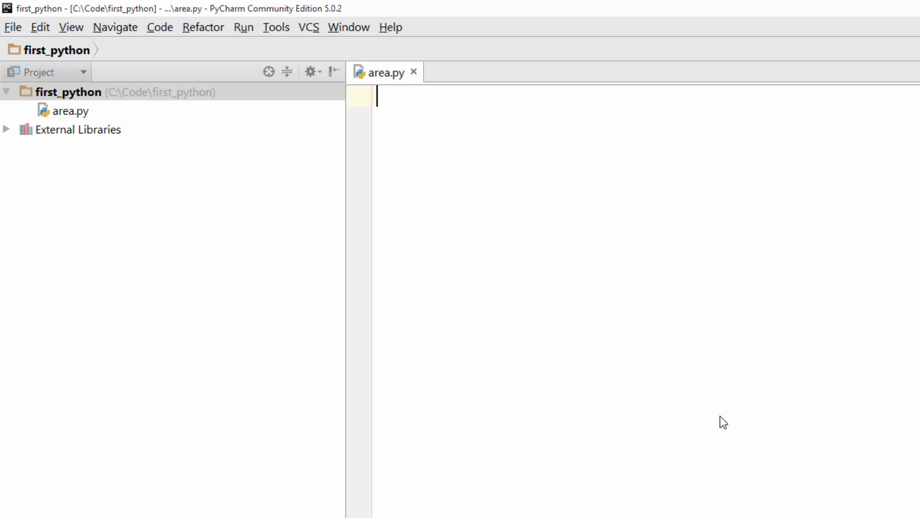
pyautogui.click(71, 111)
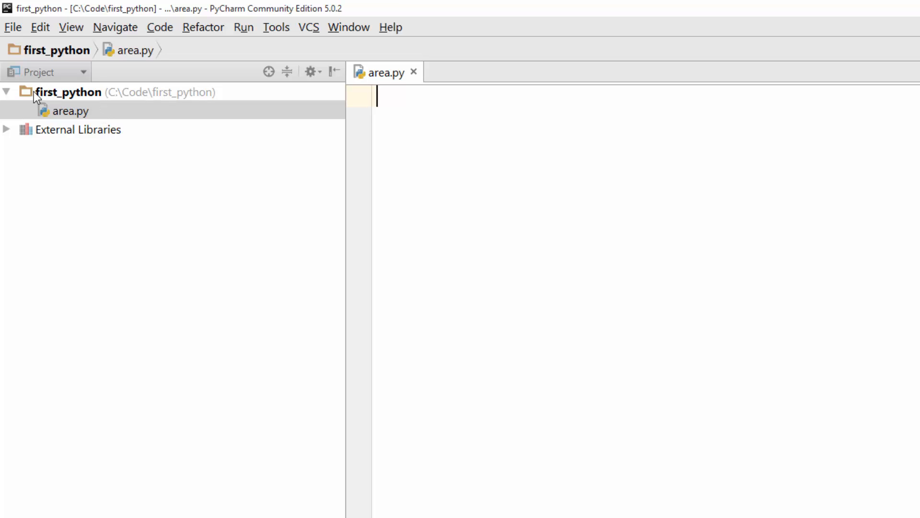
# Add a second Python file strings.py to first_python, then return to area.py
pyautogui.click(69, 92)
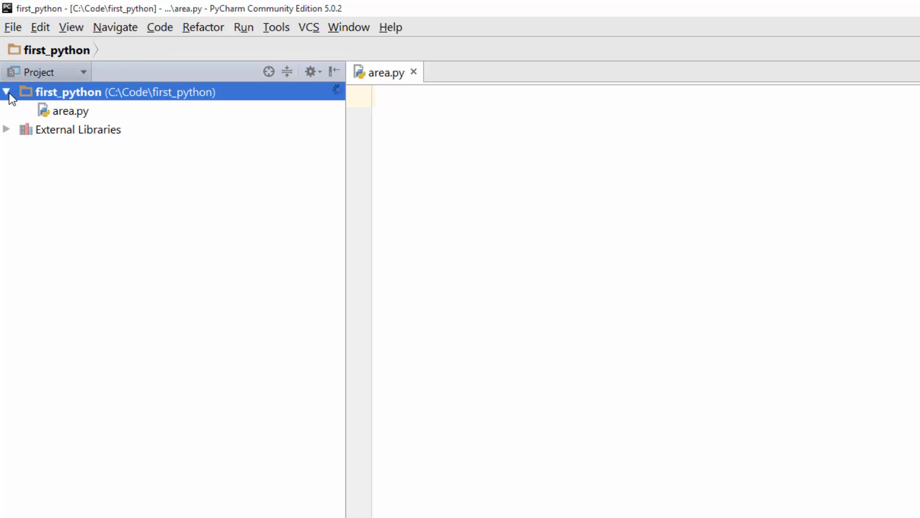
pyautogui.click(8, 91)
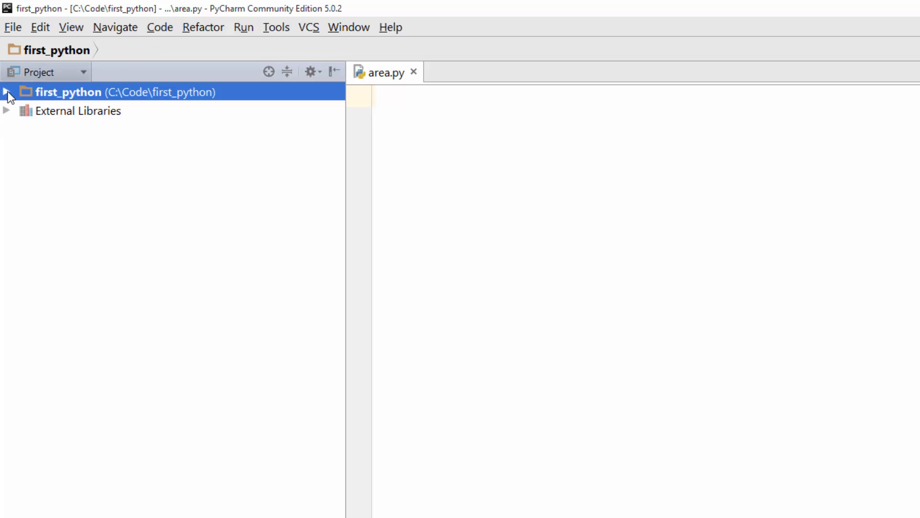
pyautogui.rightClick(68, 91)
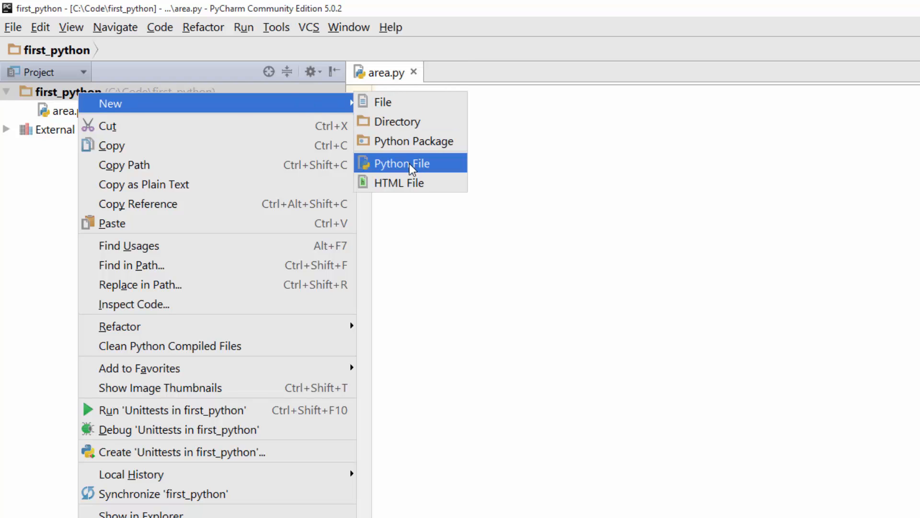
pyautogui.click(400, 163)
pyautogui.write('strings')
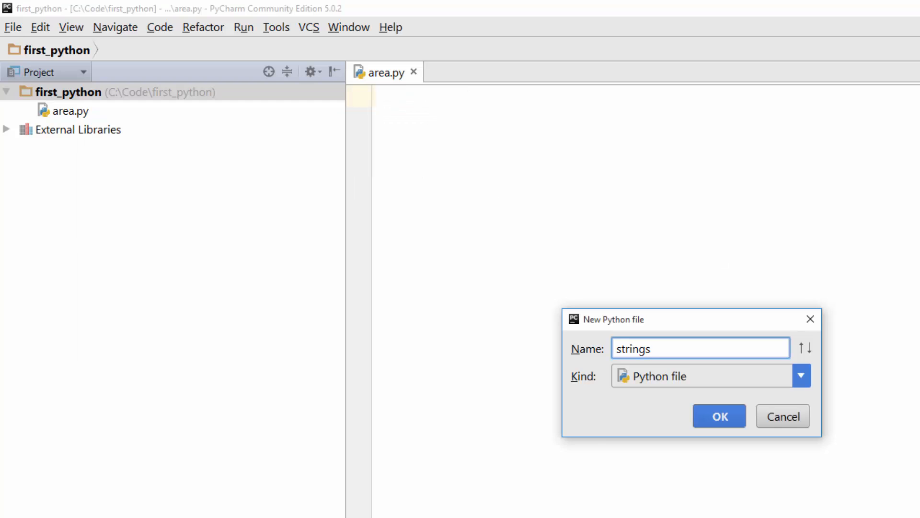
pyautogui.click(719, 416)
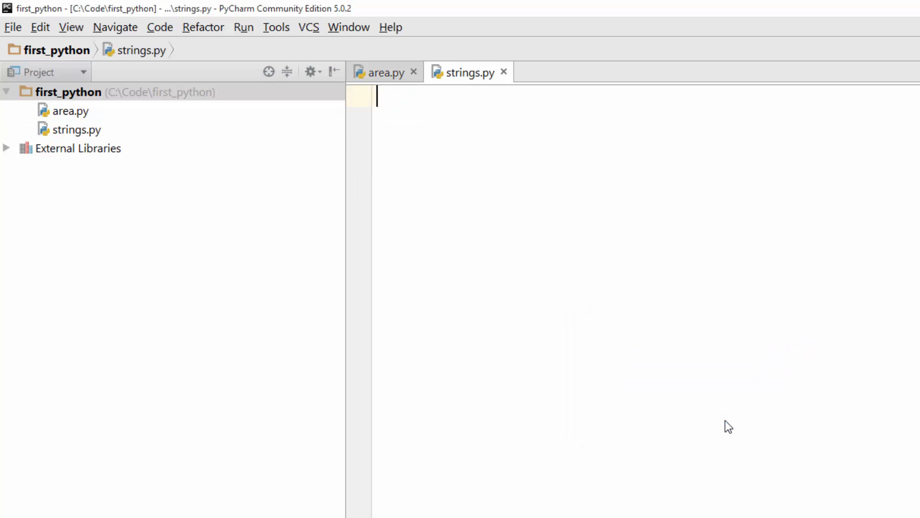
pyautogui.click(77, 129)
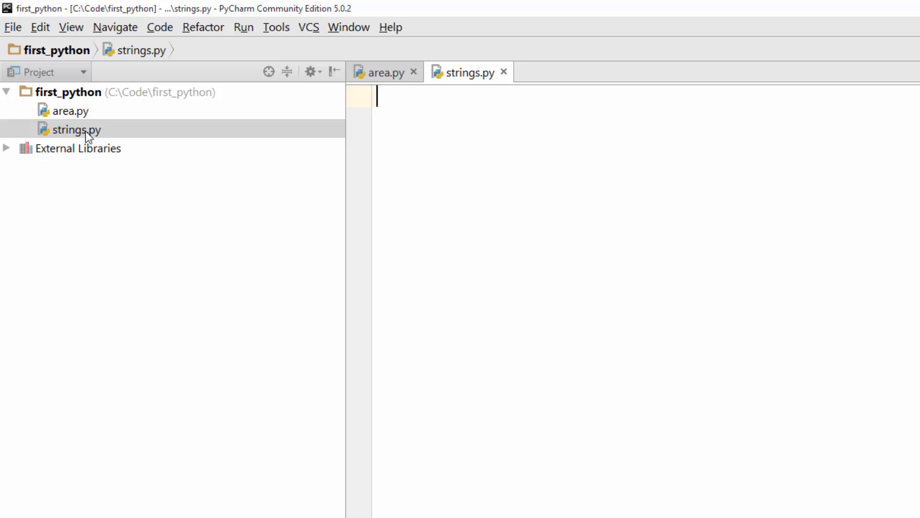
pyautogui.moveTo(82, 125)
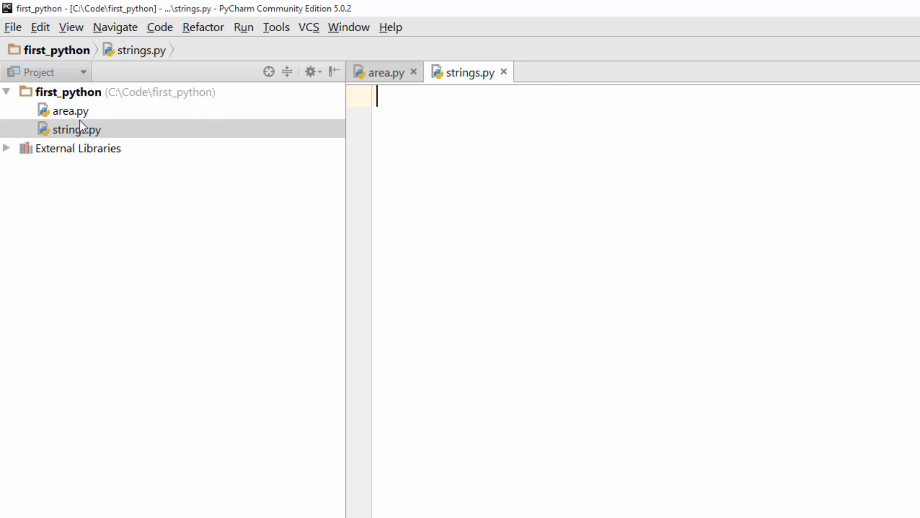
pyautogui.click(73, 110)
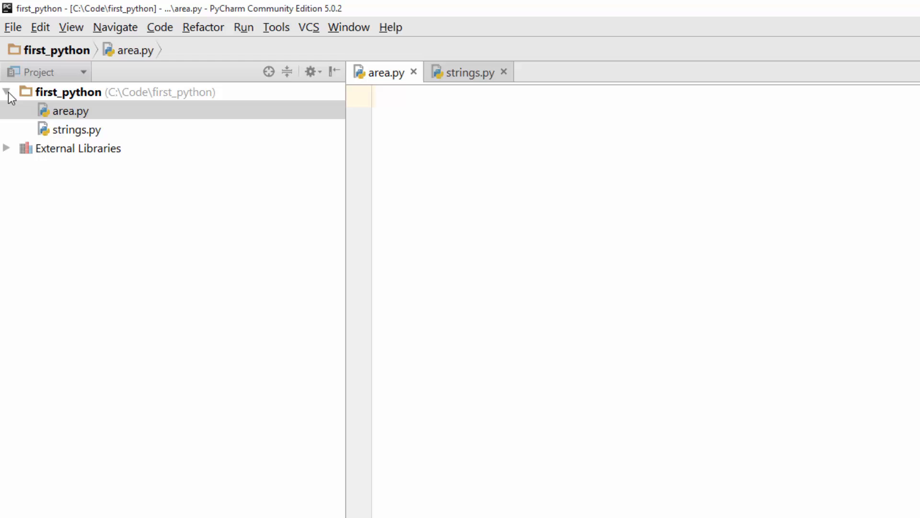
# Re-expand the first_python folder and open area.py in the editor
pyautogui.click(6, 91)
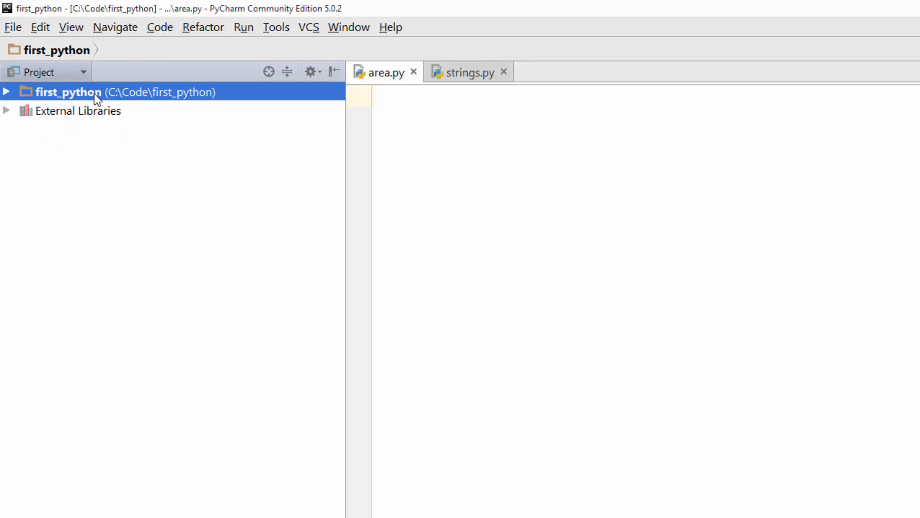
pyautogui.click(7, 91)
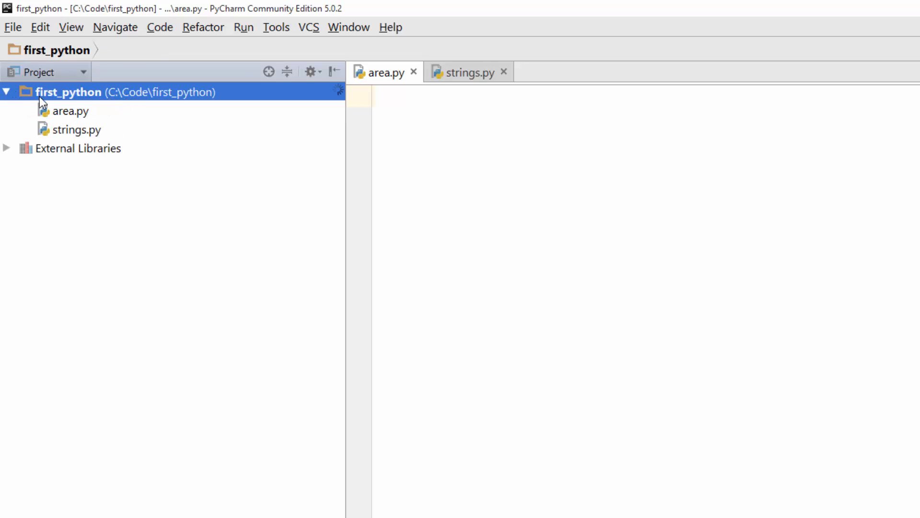
pyautogui.click(71, 110)
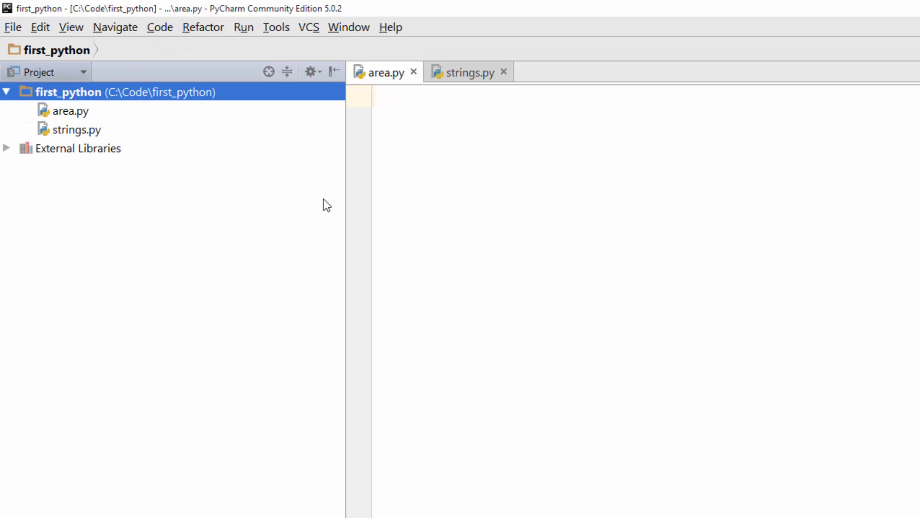
pyautogui.click(71, 111)
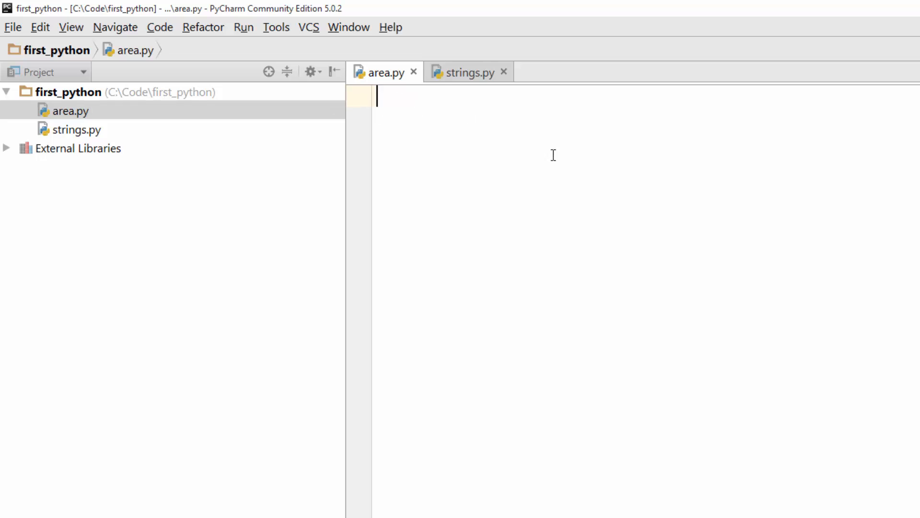
# Write base=10 and height=5 in area.py and begin the area= assignment
pyautogui.write('b')
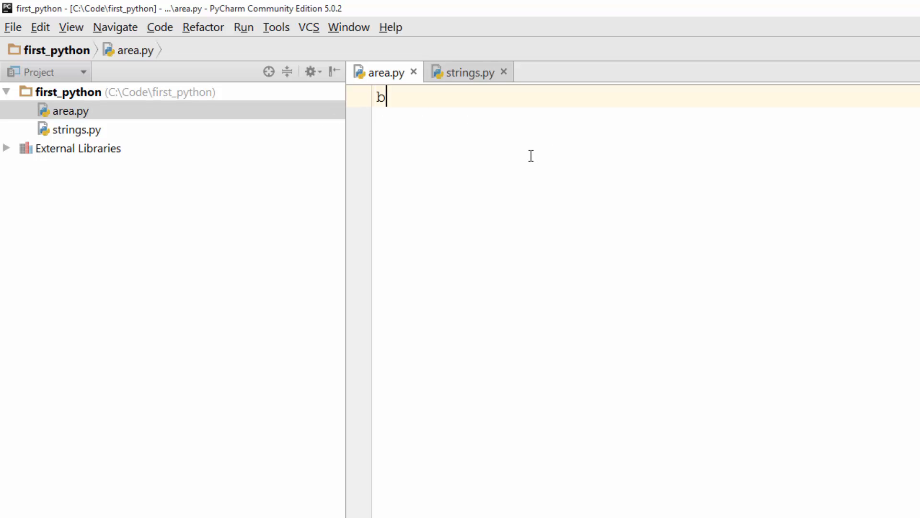
pyautogui.write('ase=')
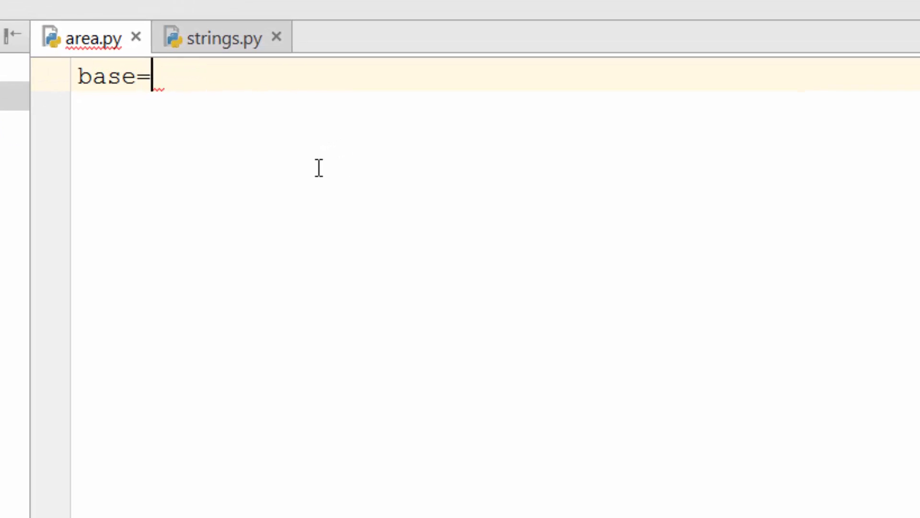
pyautogui.write('10')
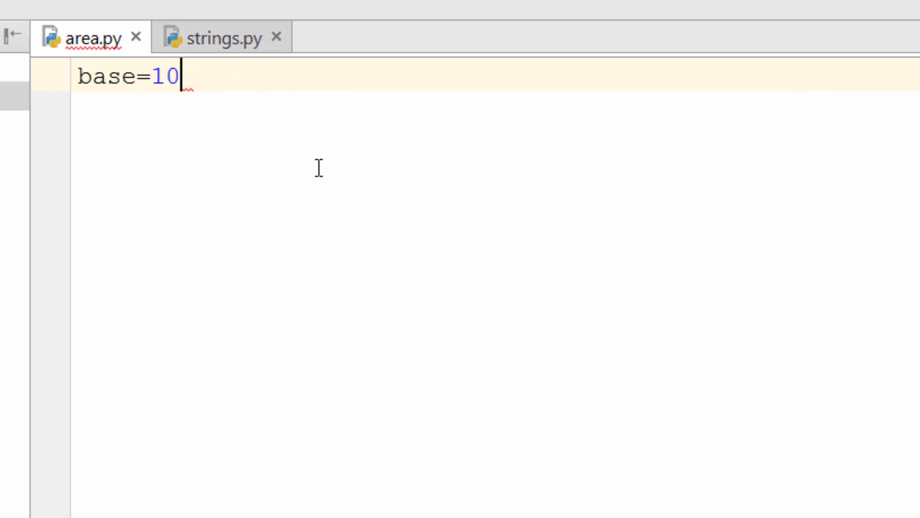
pyautogui.press('enter')
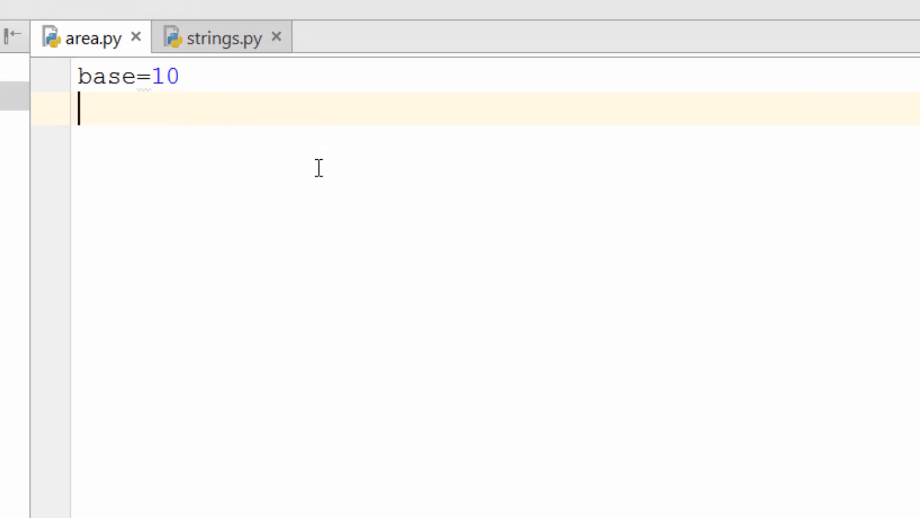
pyautogui.write('height=')
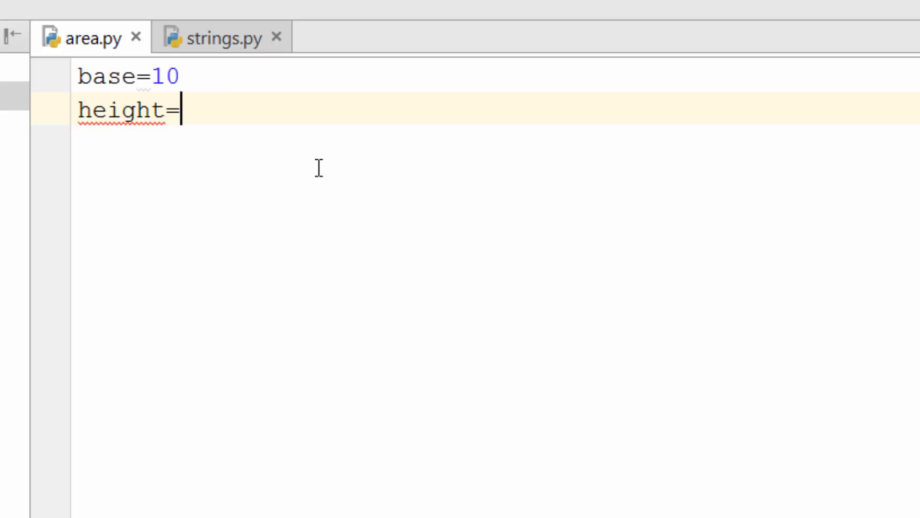
pyautogui.write('5')
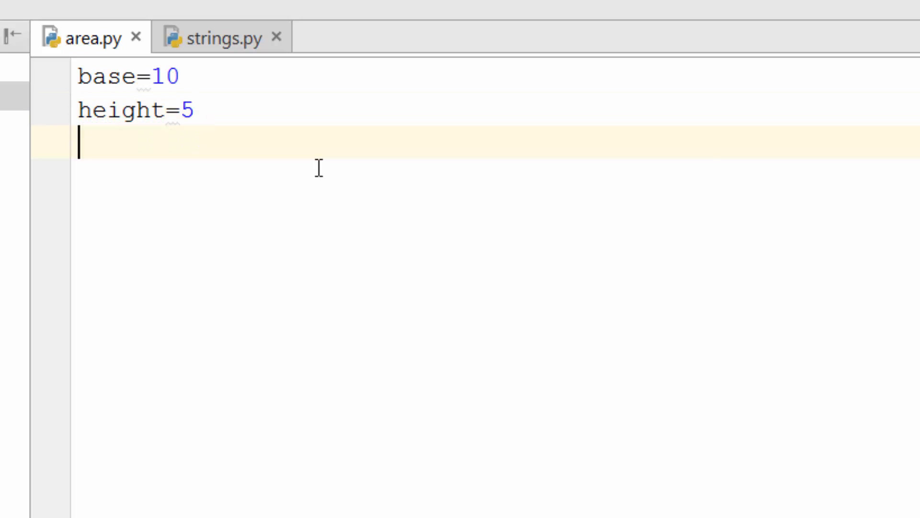
pyautogui.write('are')
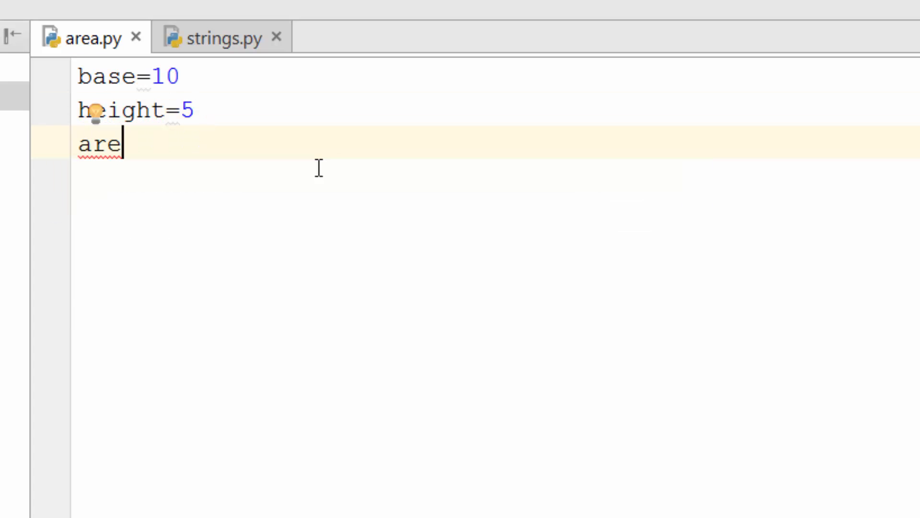
pyautogui.write('a')
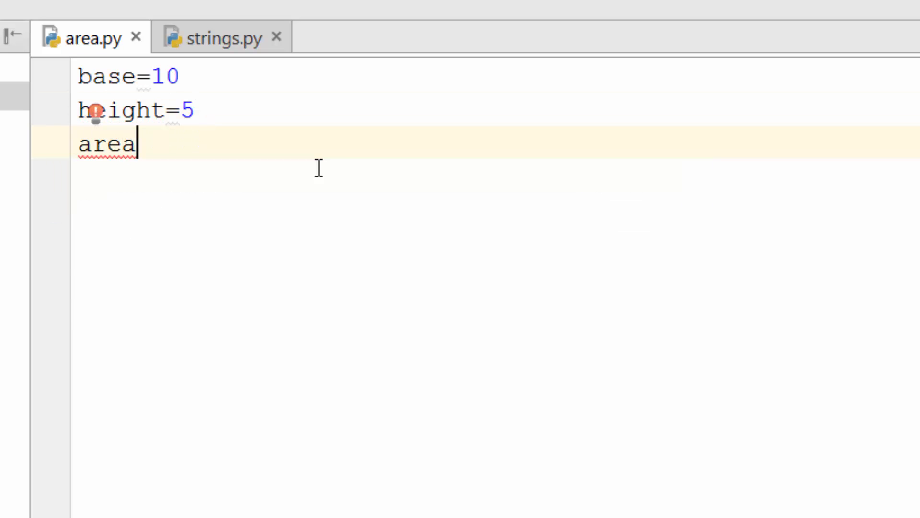
pyautogui.write('=')
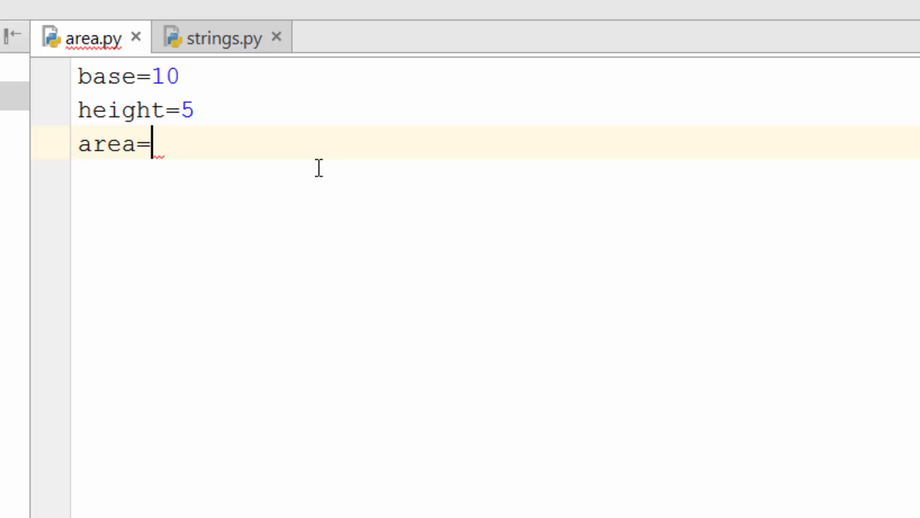
# Complete the third line as area=1/2*(base*height) using code completion
pyautogui.write('1/2*')
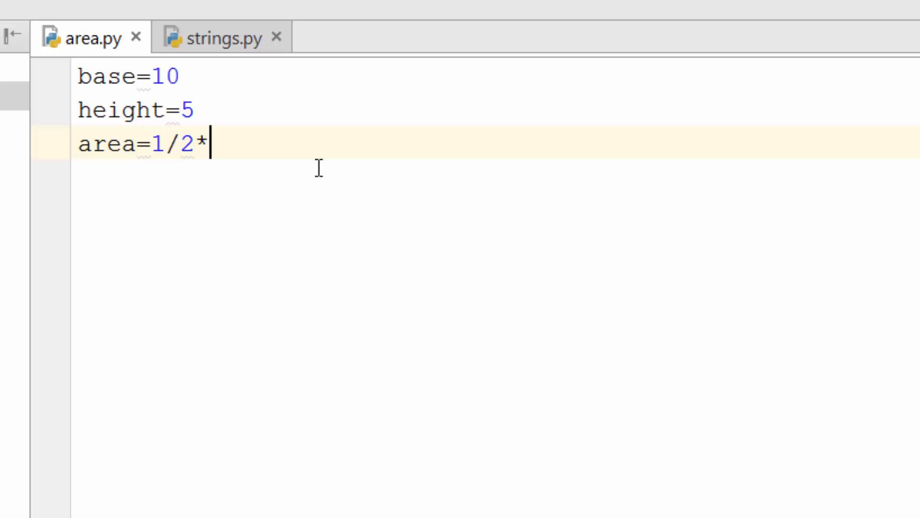
pyautogui.write('(bas')
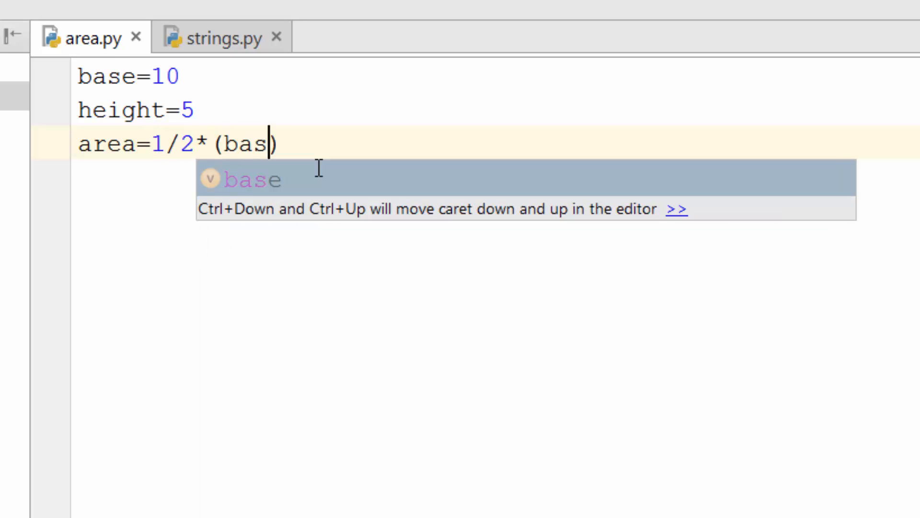
pyautogui.write('e*h')
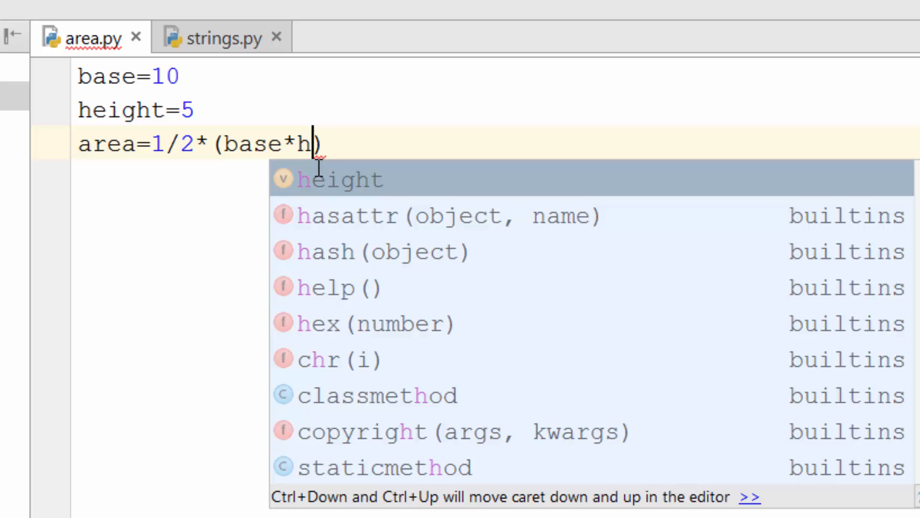
pyautogui.write('e')
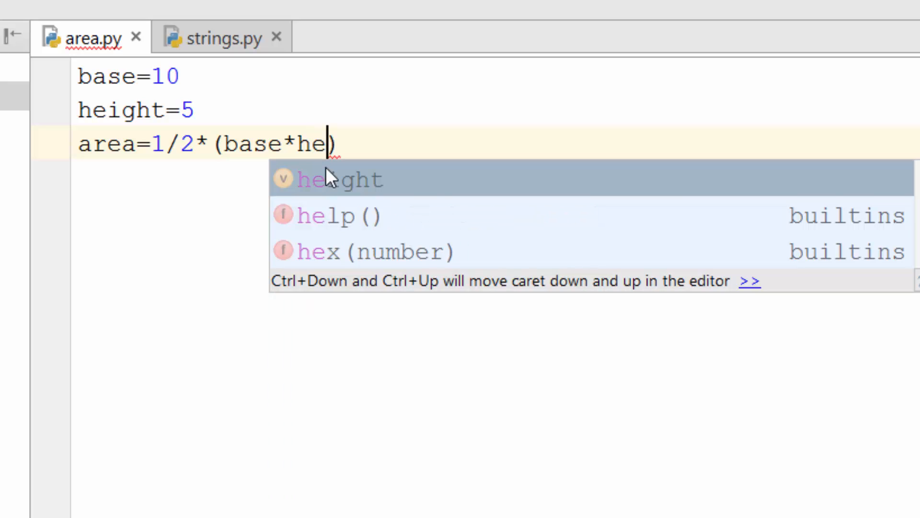
pyautogui.moveTo(466, 115)
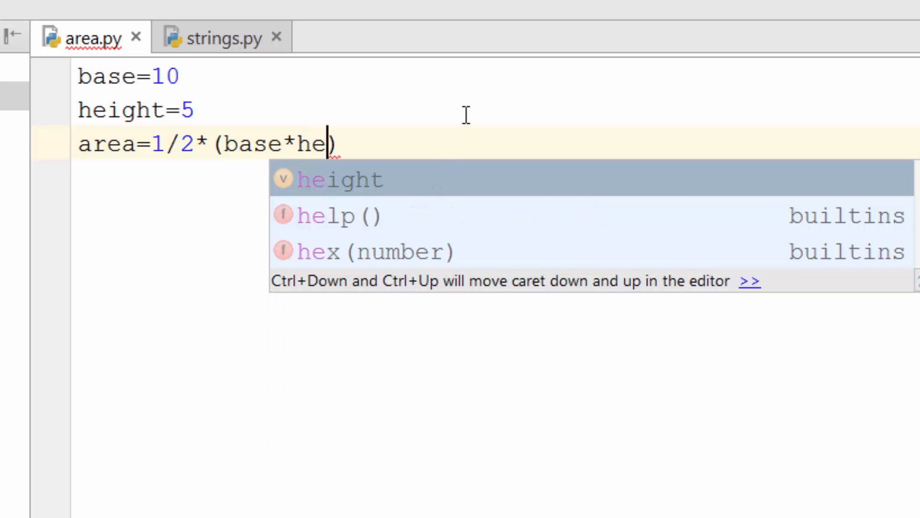
pyautogui.press('BackSpace')
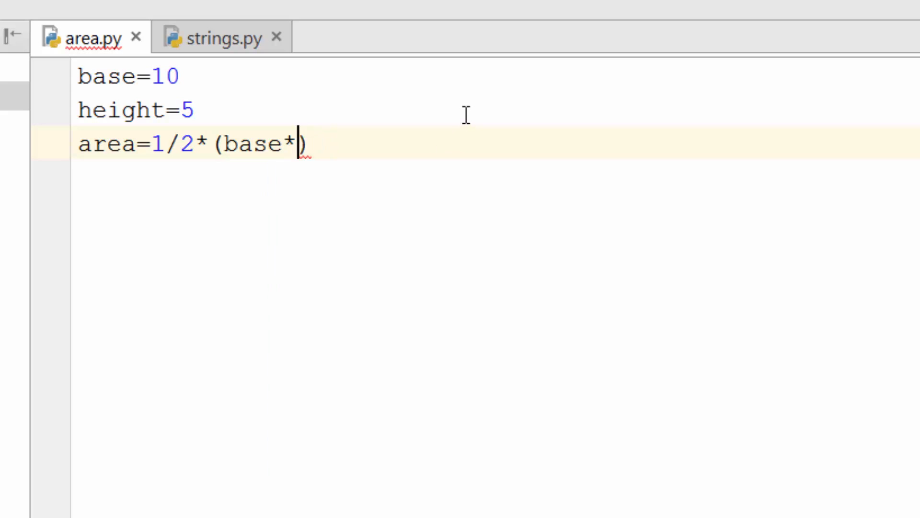
pyautogui.write('h')
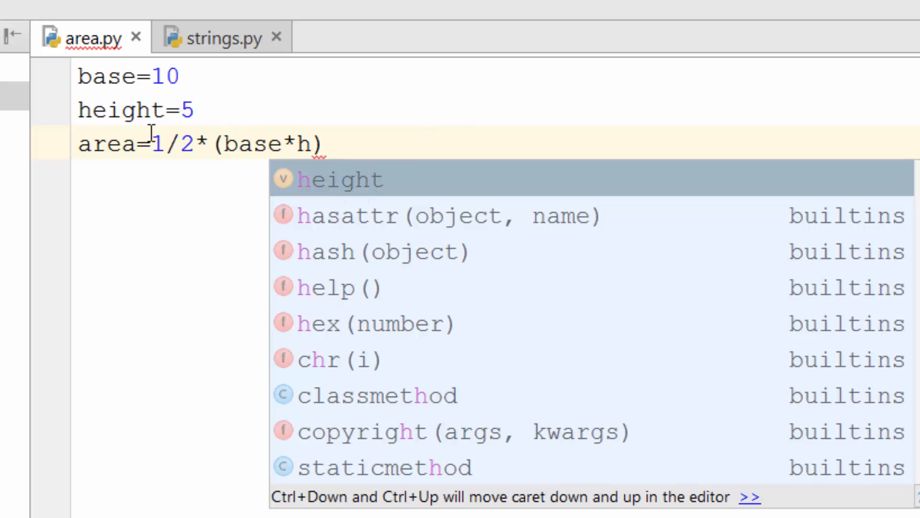
pyautogui.moveTo(376, 194)
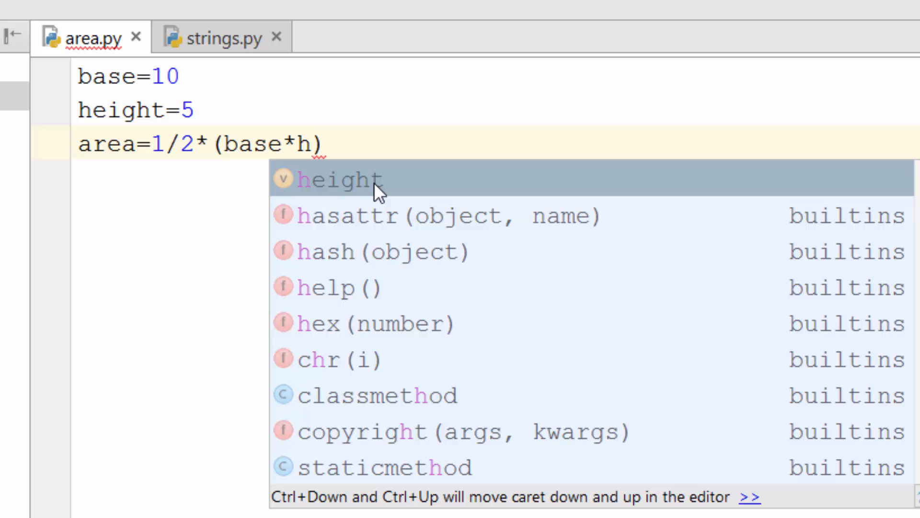
pyautogui.moveTo(466, 199)
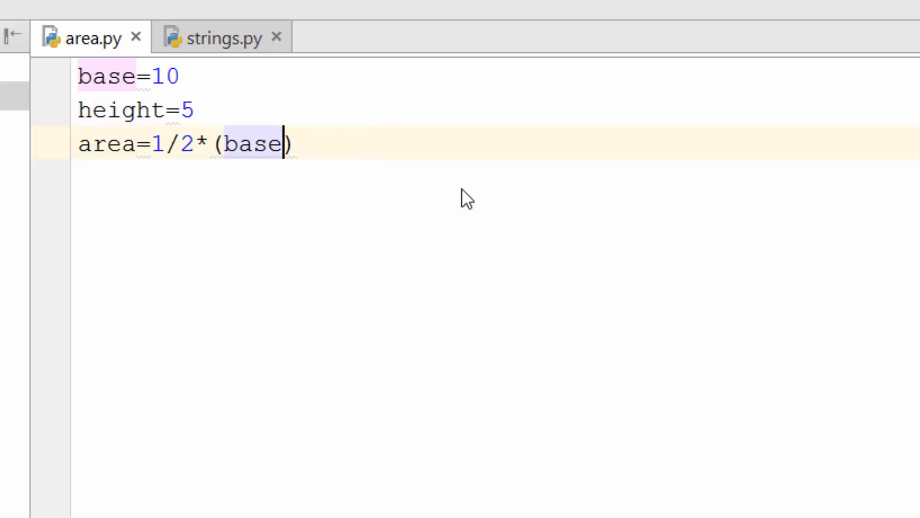
pyautogui.write('*')
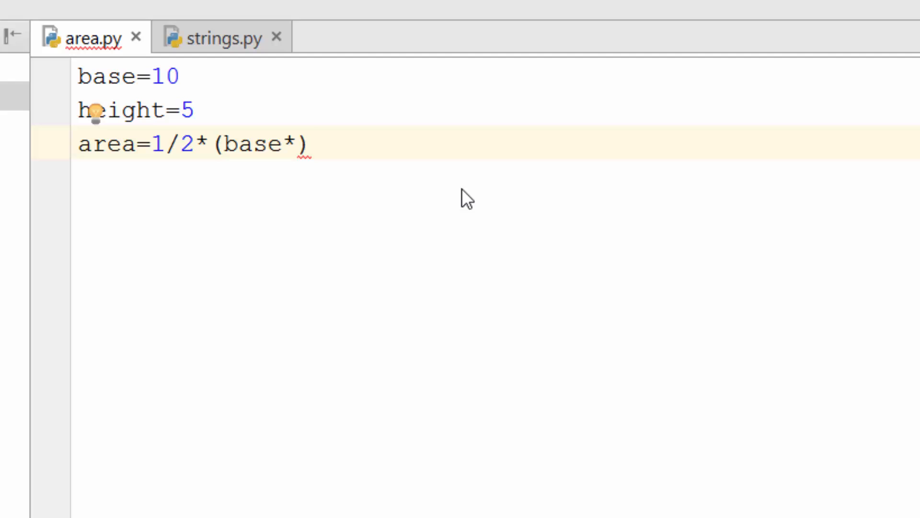
pyautogui.write('height')
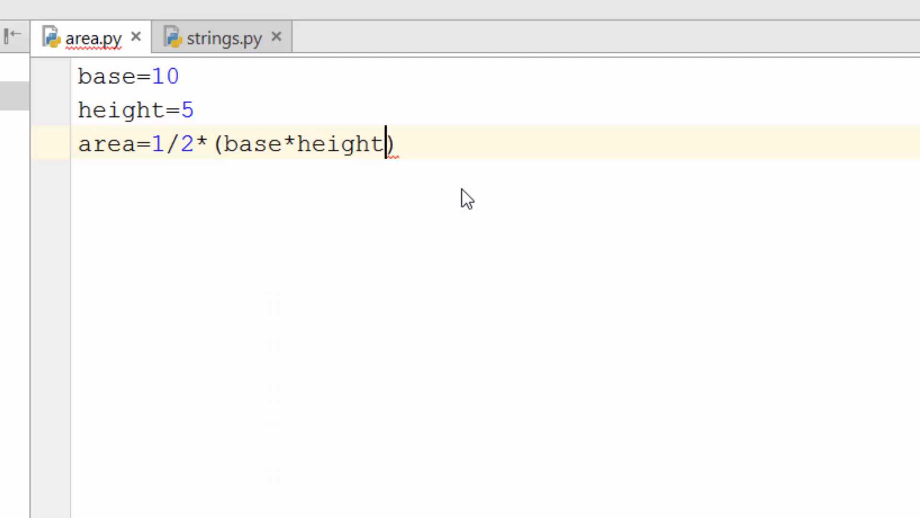
pyautogui.doubleClick(338, 145)
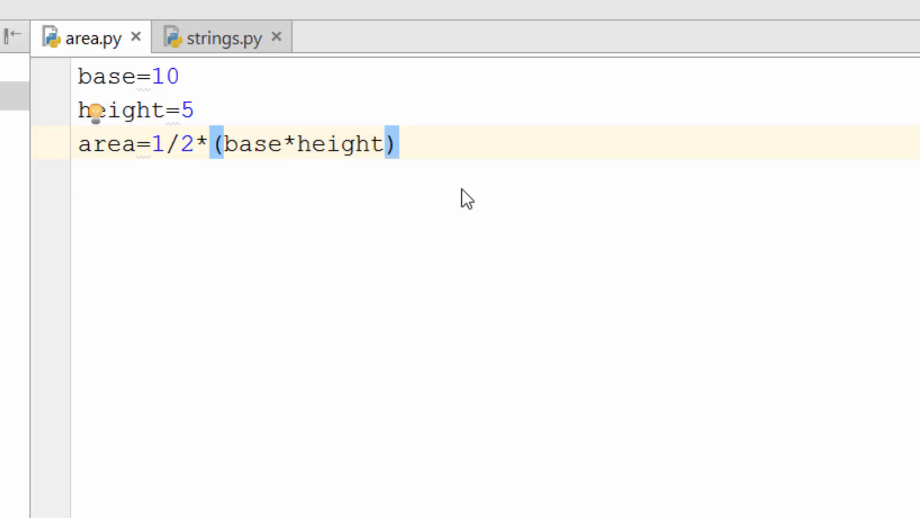
# Write print("Area of our triangle is: ",area) as the last line of area.py
pyautogui.write('print')
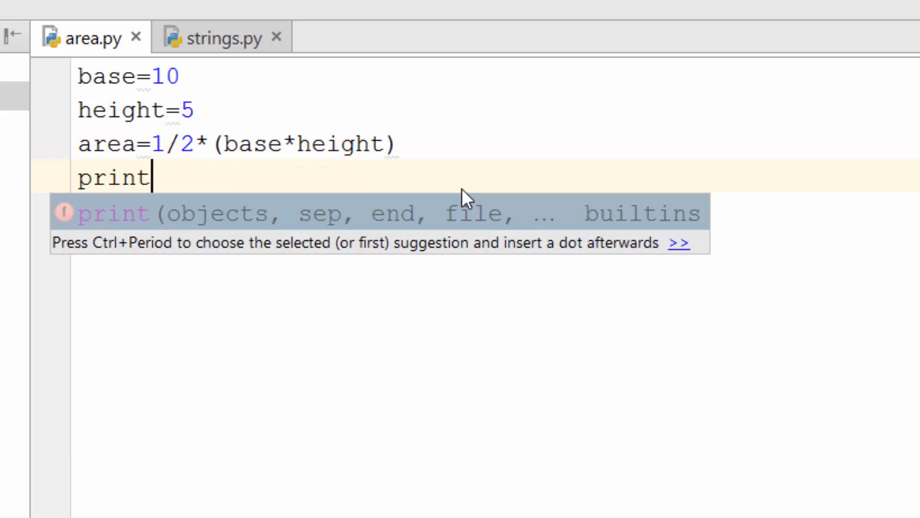
pyautogui.write('("A"')
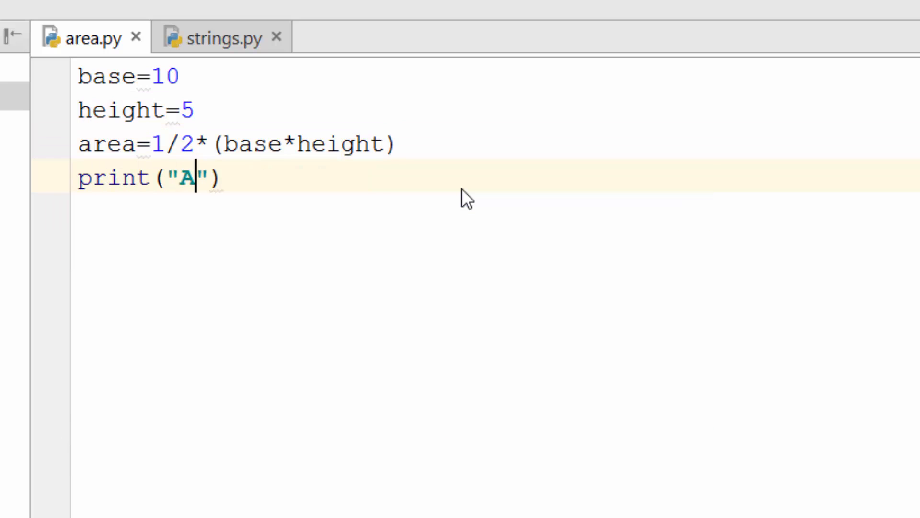
pyautogui.write('rea of')
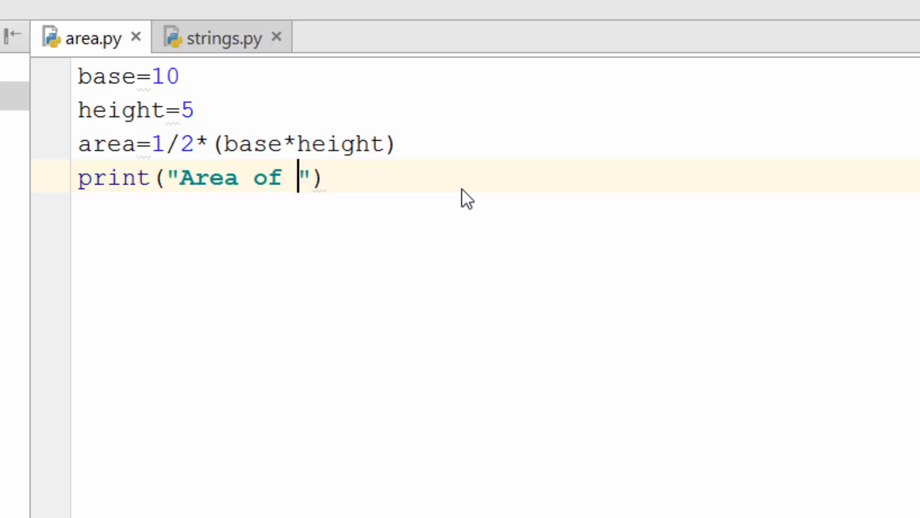
pyautogui.write('our tria')
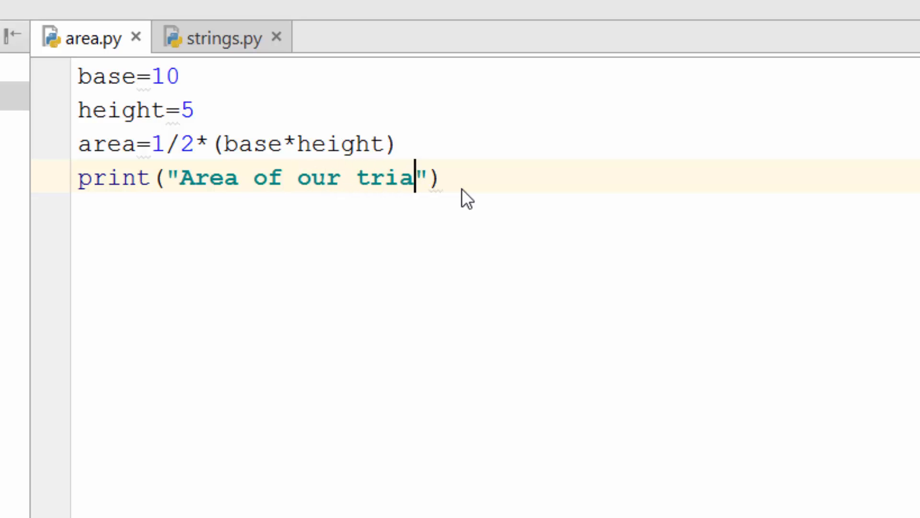
pyautogui.write('ngle is:')
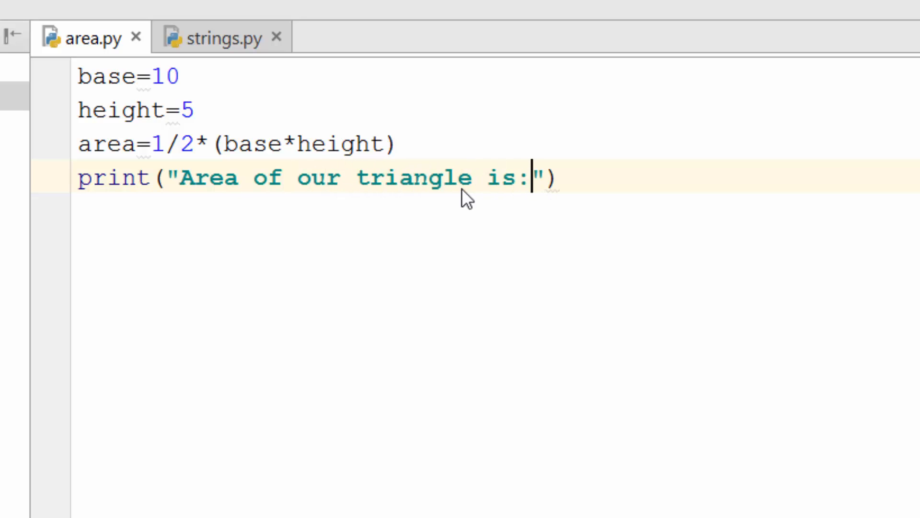
pyautogui.write(',a')
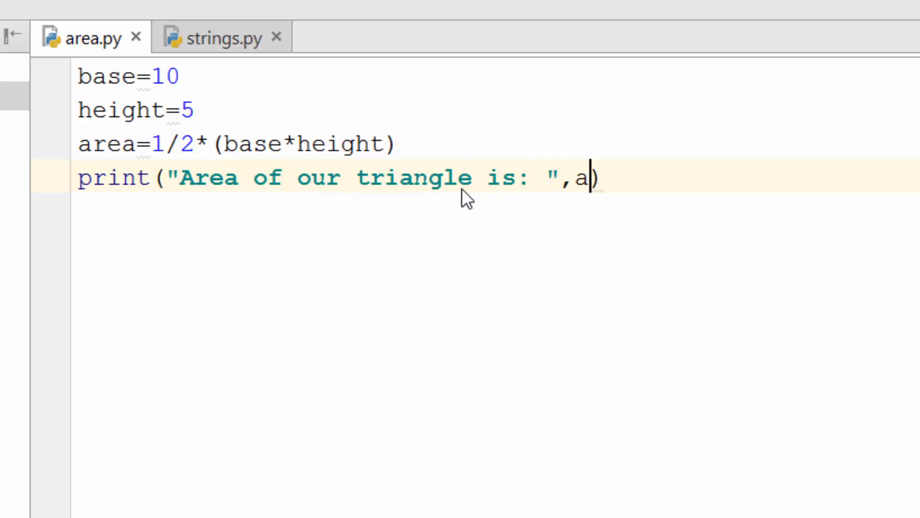
pyautogui.write('rea')
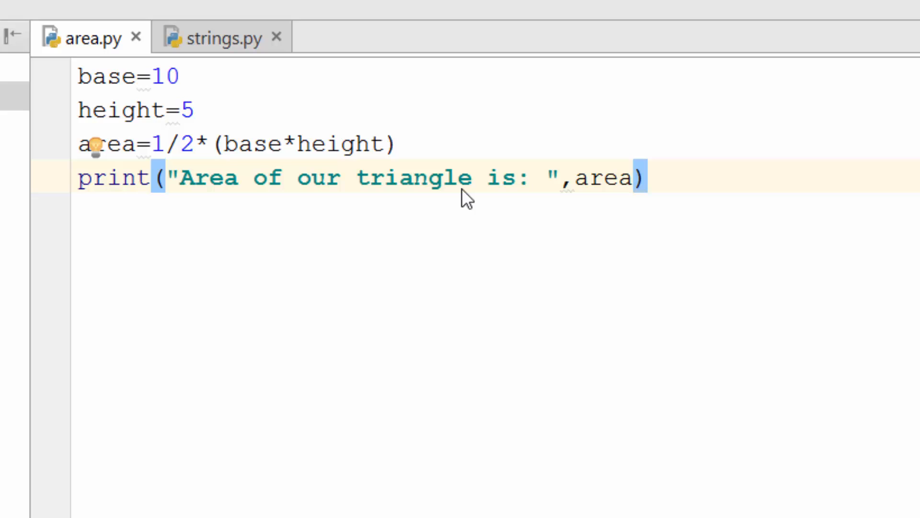
pyautogui.press('ctrl+a')
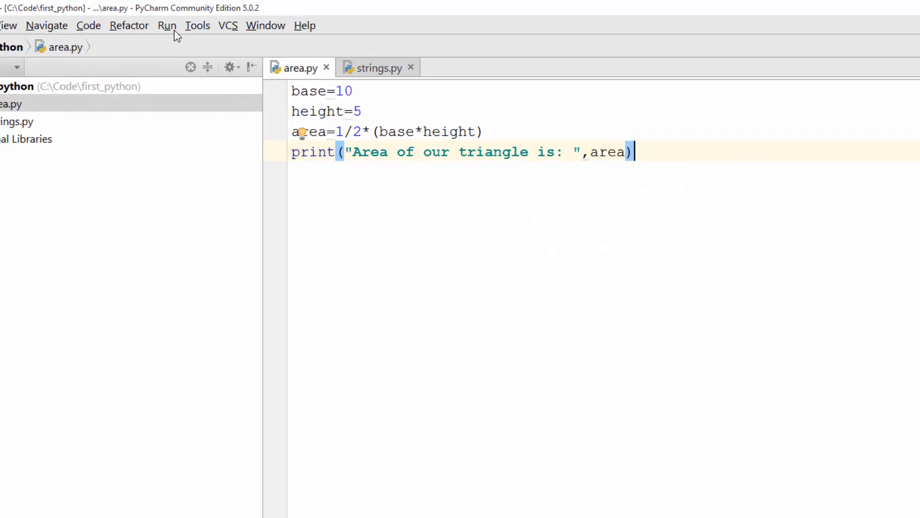
# Run area.py and select the printed "Area of our triangle is: 25.0" message in the console
pyautogui.click(167, 26)
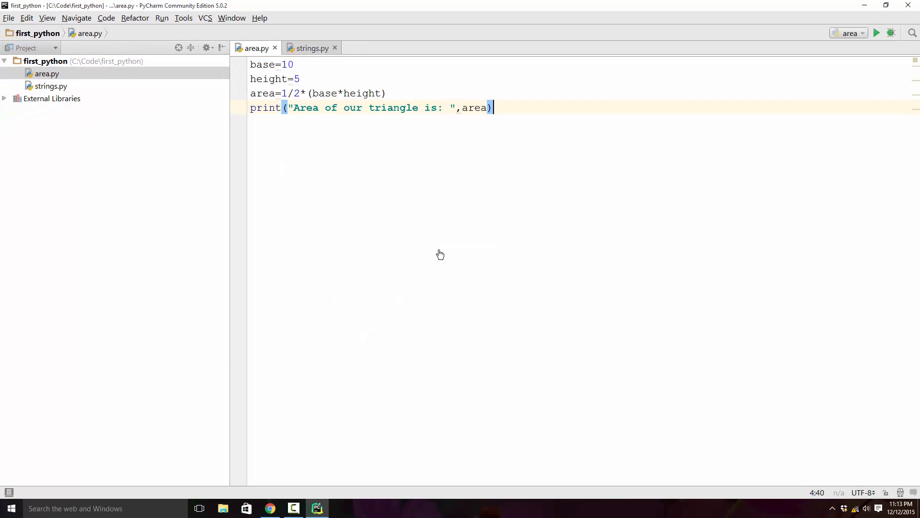
pyautogui.click(877, 33)
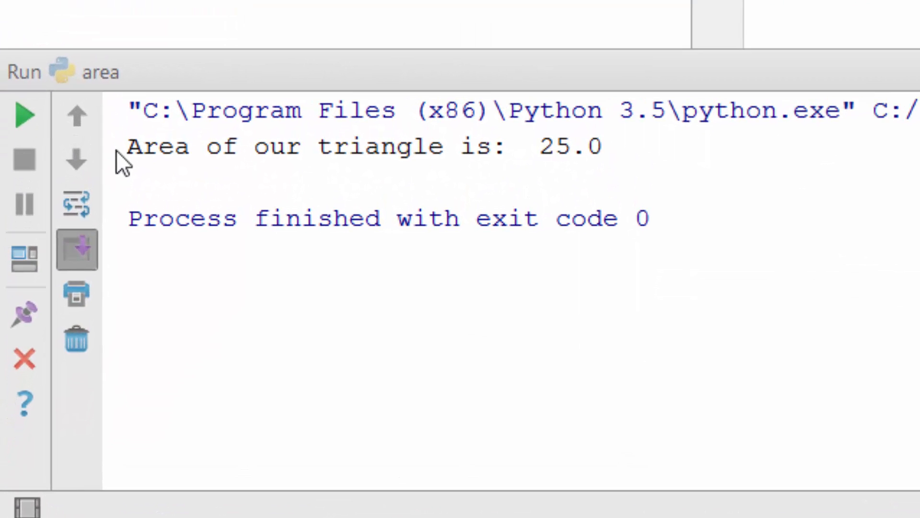
pyautogui.moveTo(127, 145); pyautogui.dragTo(370, 145)
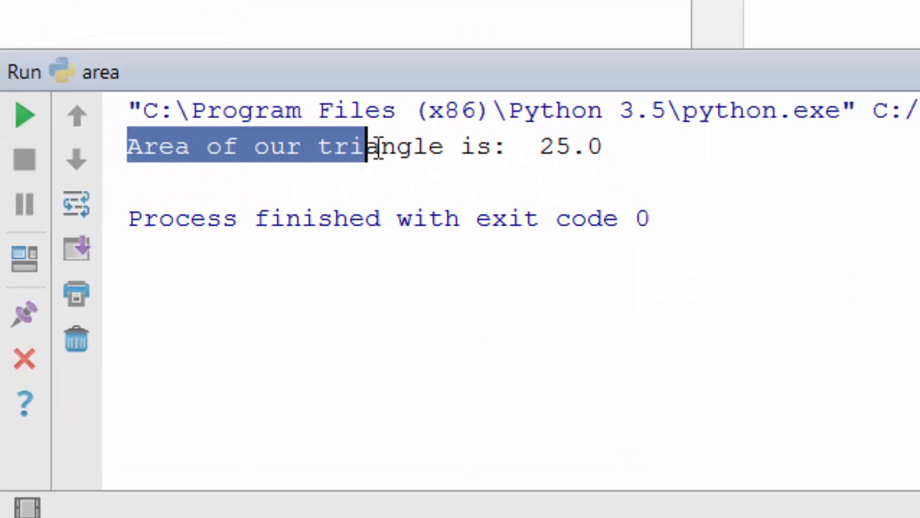
pyautogui.click(613, 146)
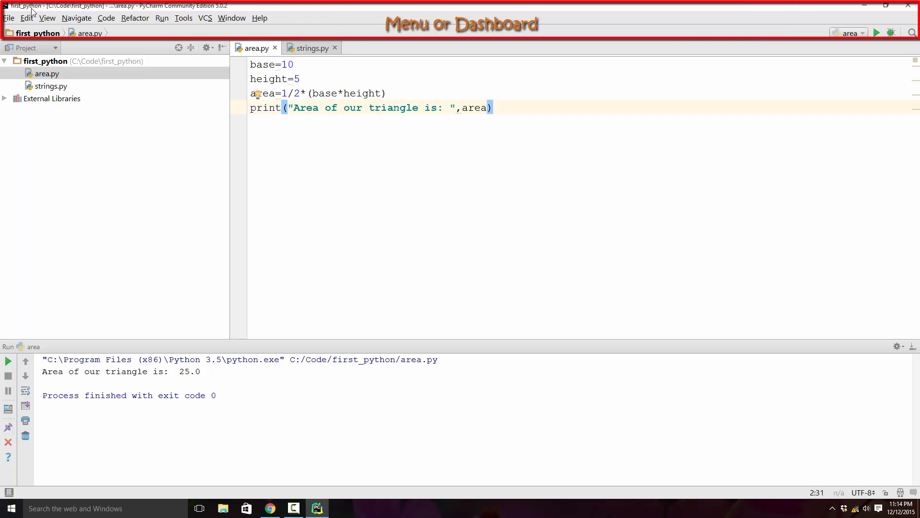
pyautogui.click(259, 18)
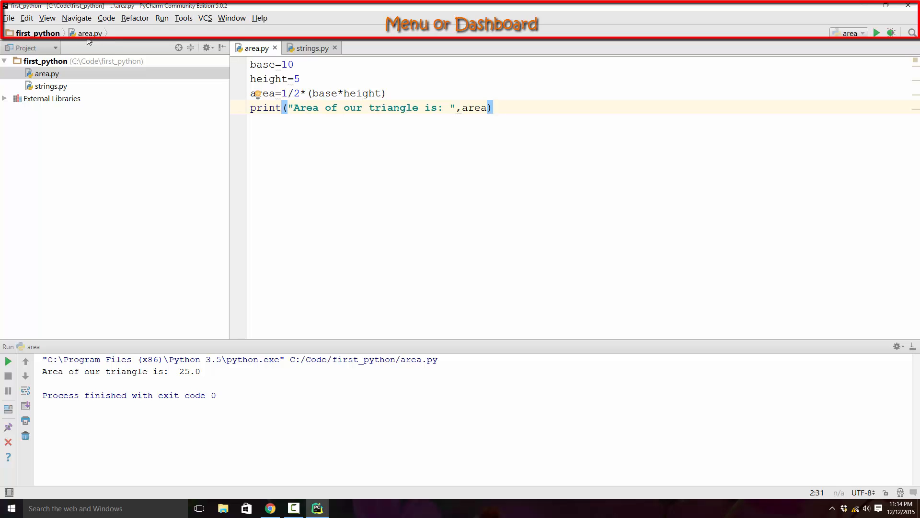
pyautogui.moveTo(119, 60)
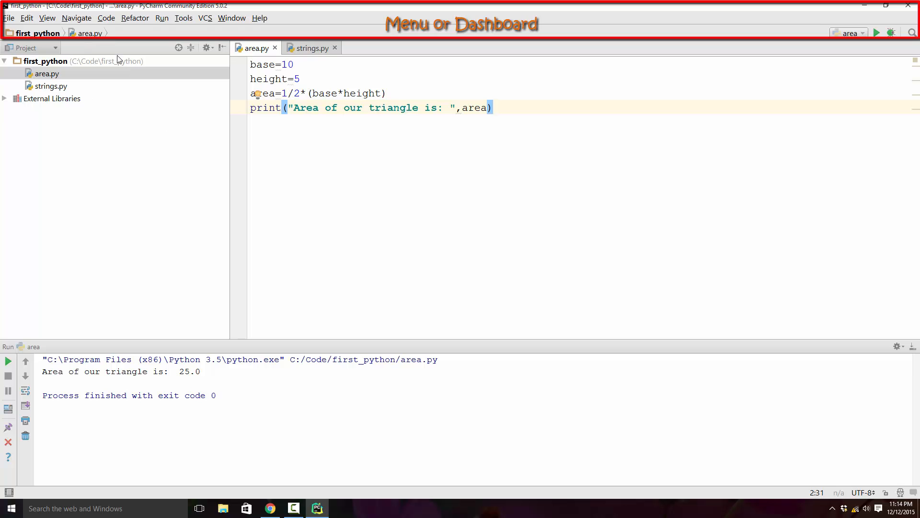
pyautogui.moveTo(31, 329)
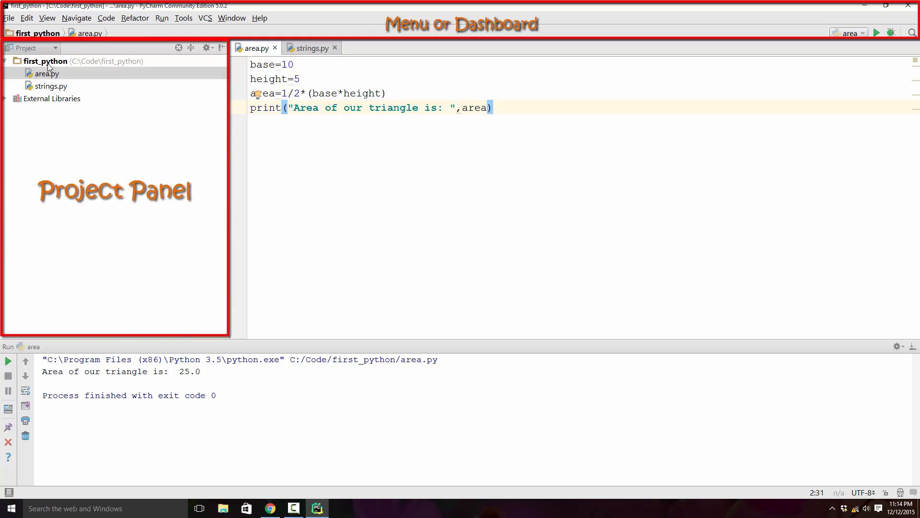
pyautogui.moveTo(15, 69)
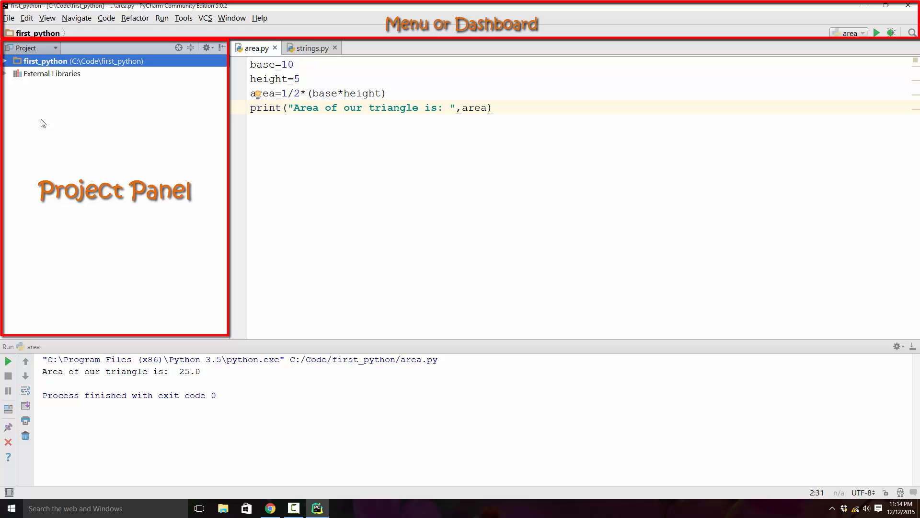
pyautogui.moveTo(157, 121)
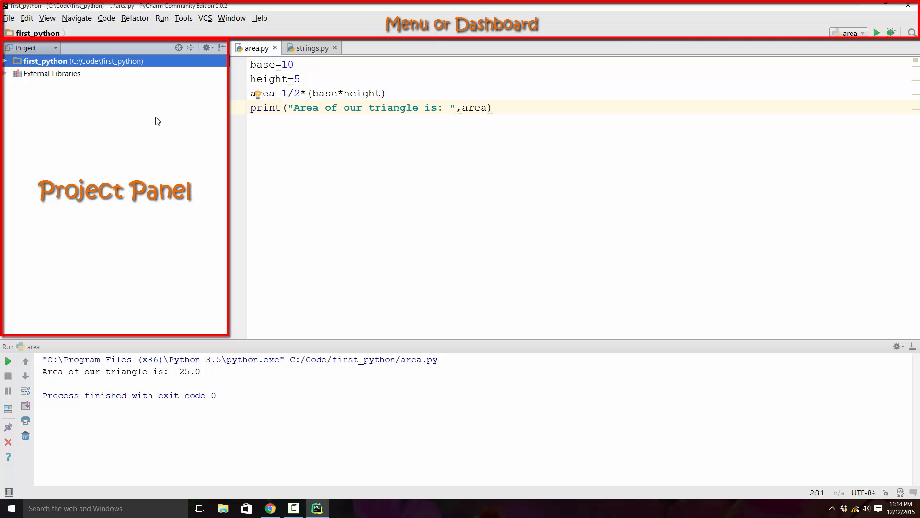
pyautogui.click(5, 61)
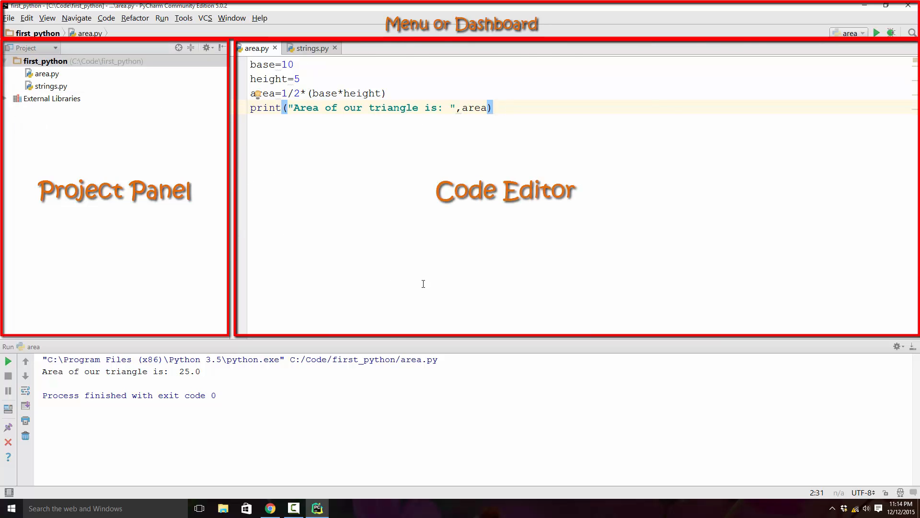
pyautogui.moveTo(551, 230)
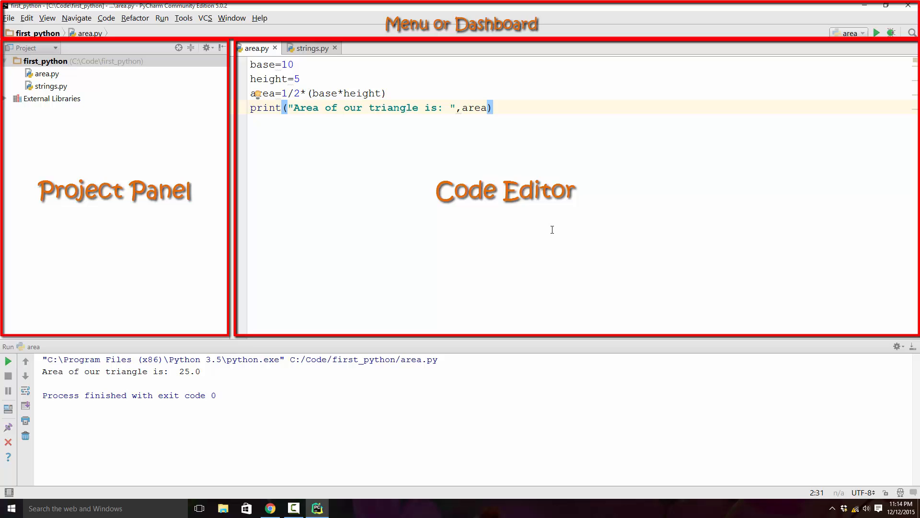
pyautogui.moveTo(558, 95)
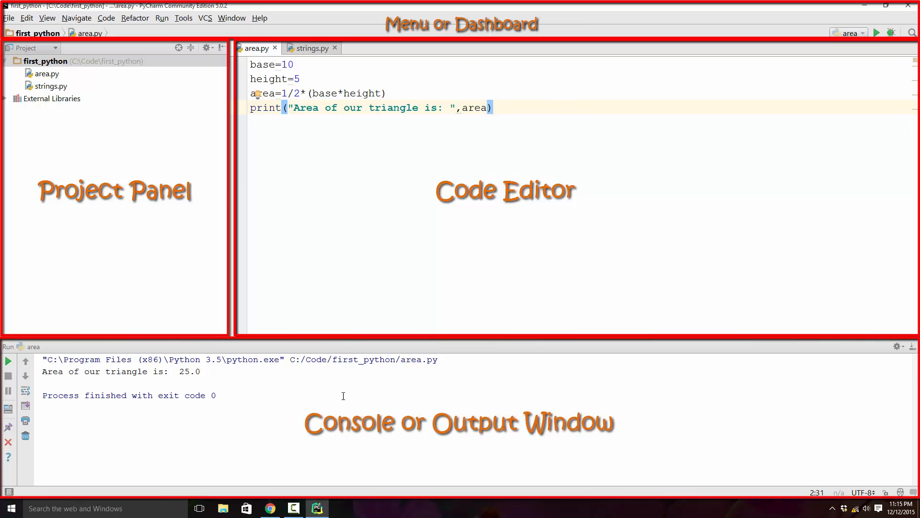
pyautogui.moveTo(13, 351)
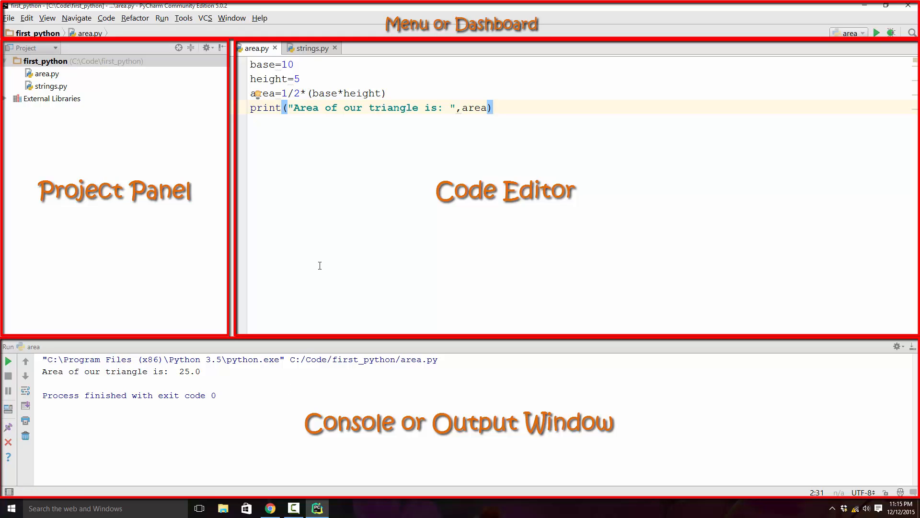
pyautogui.moveTo(369, 232)
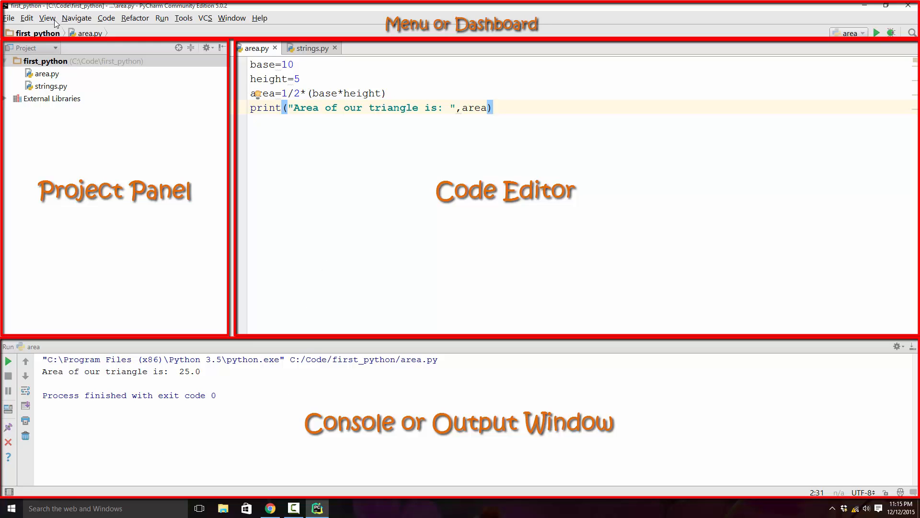
pyautogui.click(47, 18)
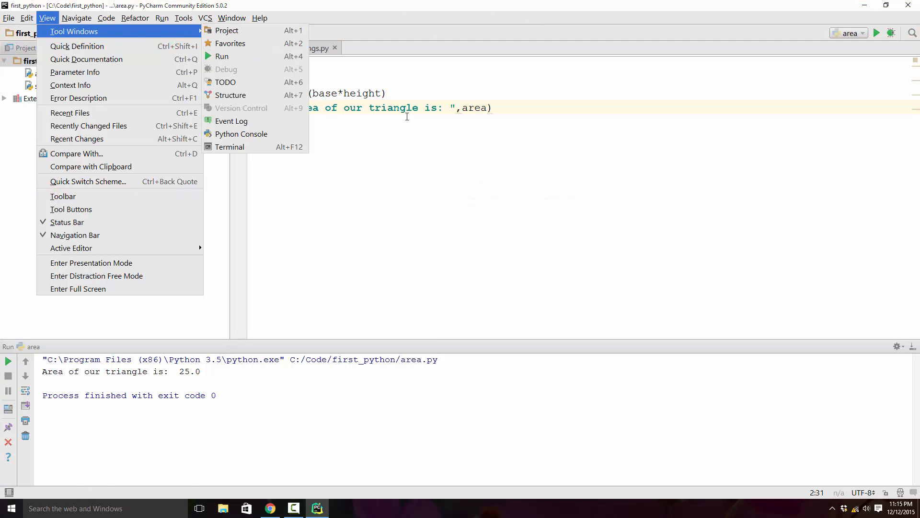
pyautogui.moveTo(226, 30)
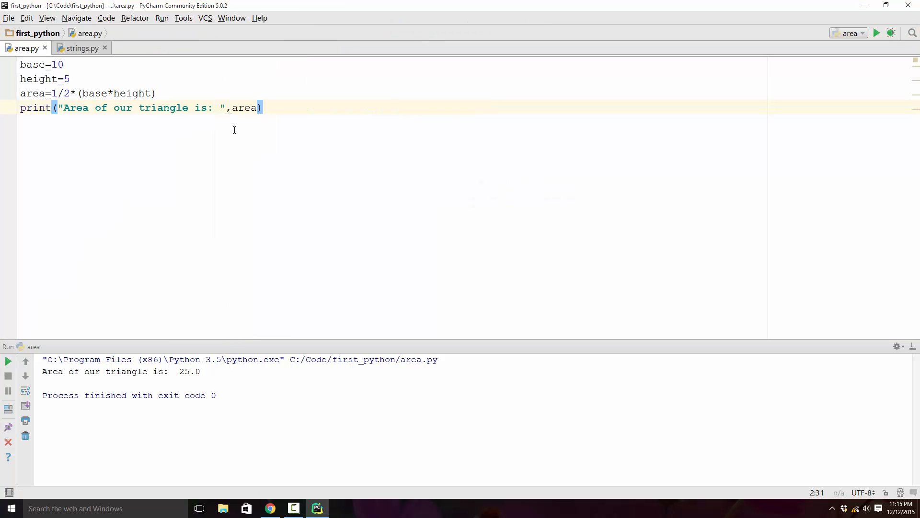
pyautogui.click(263, 107)
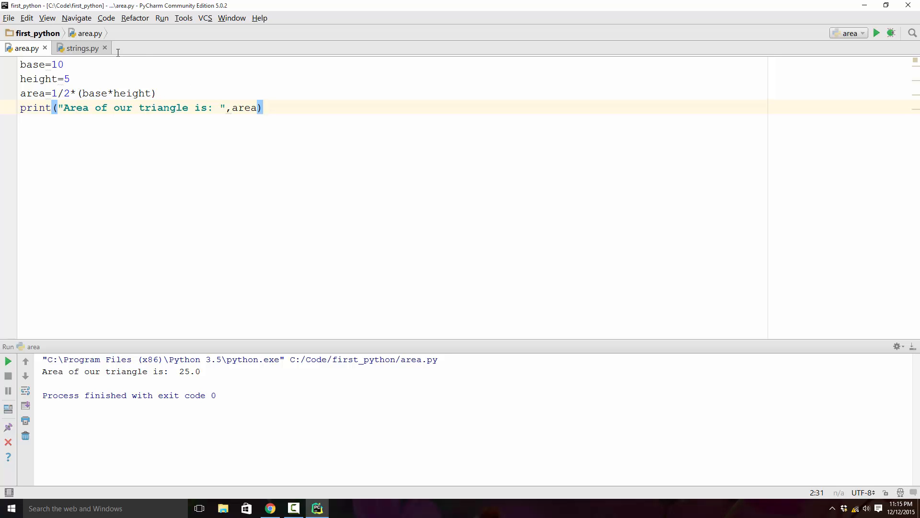
pyautogui.moveTo(52, 22)
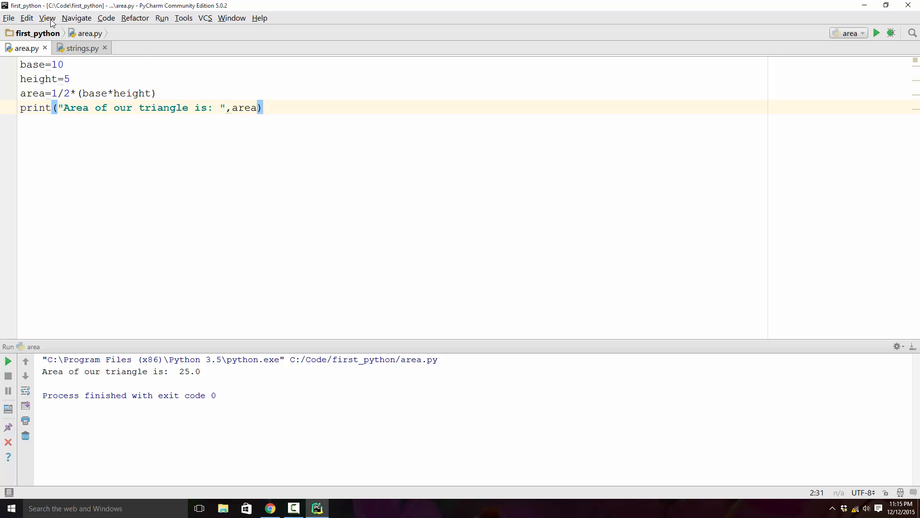
pyautogui.click(47, 17)
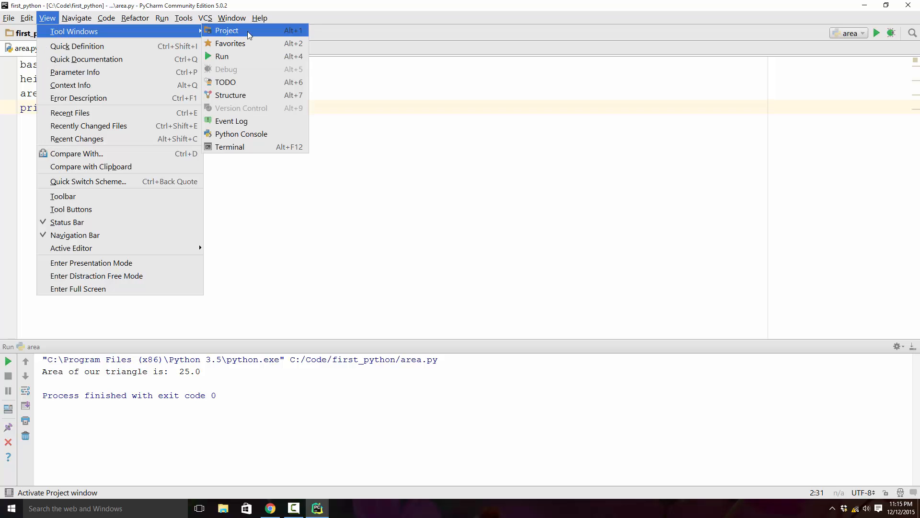
pyautogui.click(226, 31)
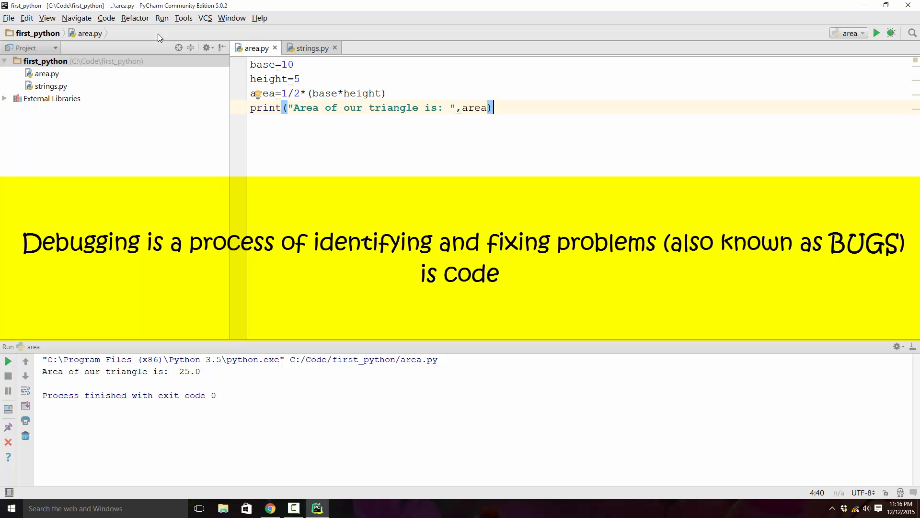
pyautogui.moveTo(897, 47)
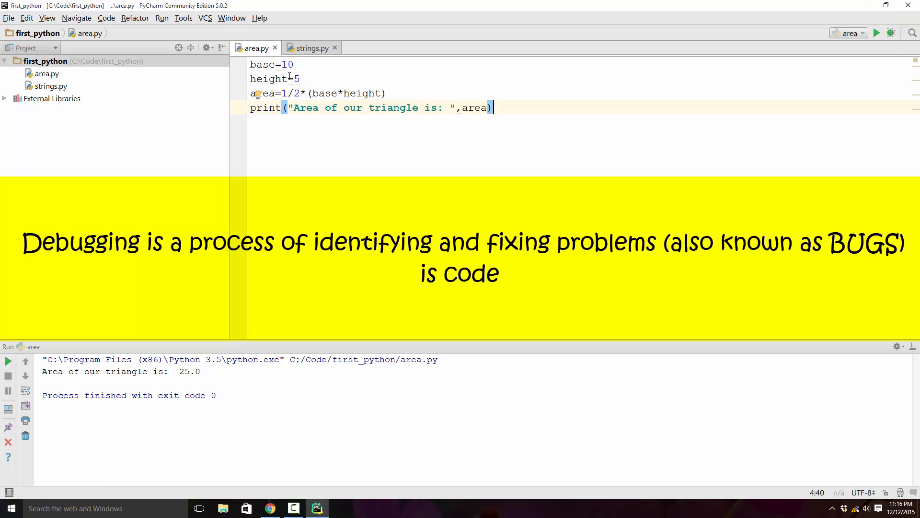
pyautogui.moveTo(222, 101)
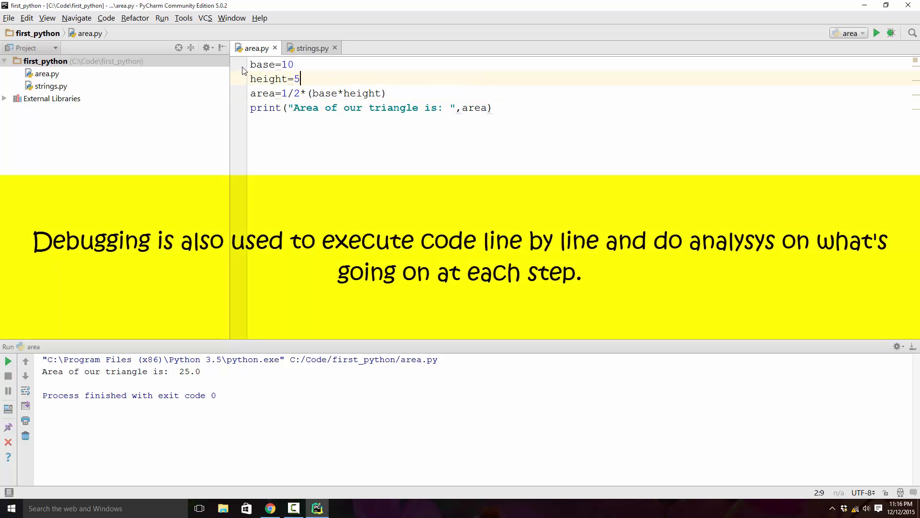
pyautogui.moveTo(245, 79)
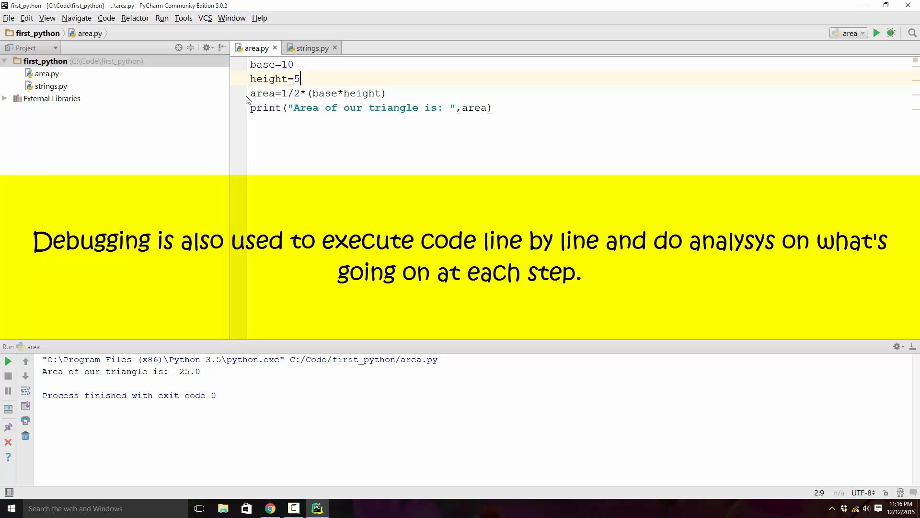
pyautogui.moveTo(169, 28)
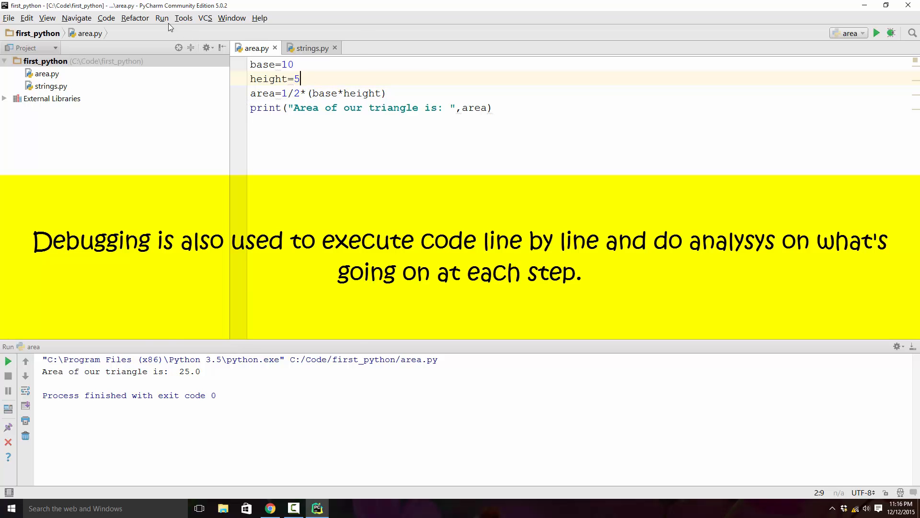
pyautogui.click(162, 17)
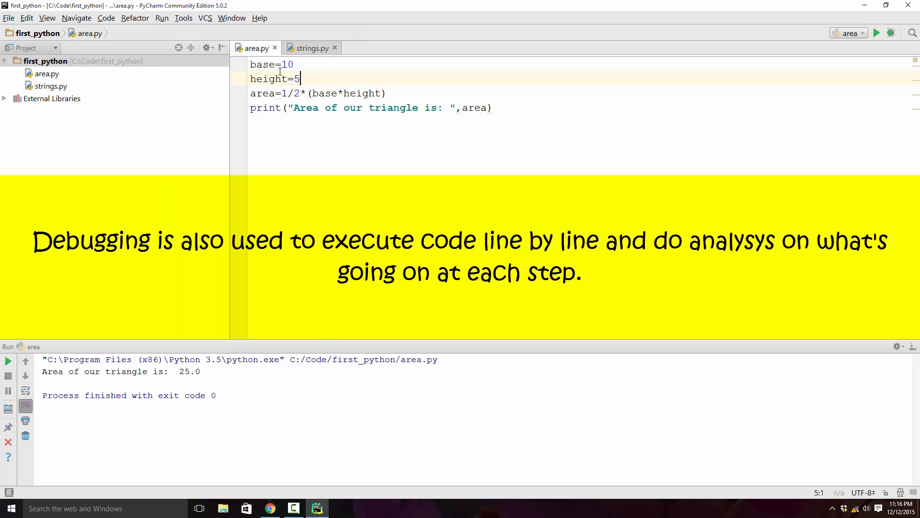
pyautogui.moveTo(283, 42)
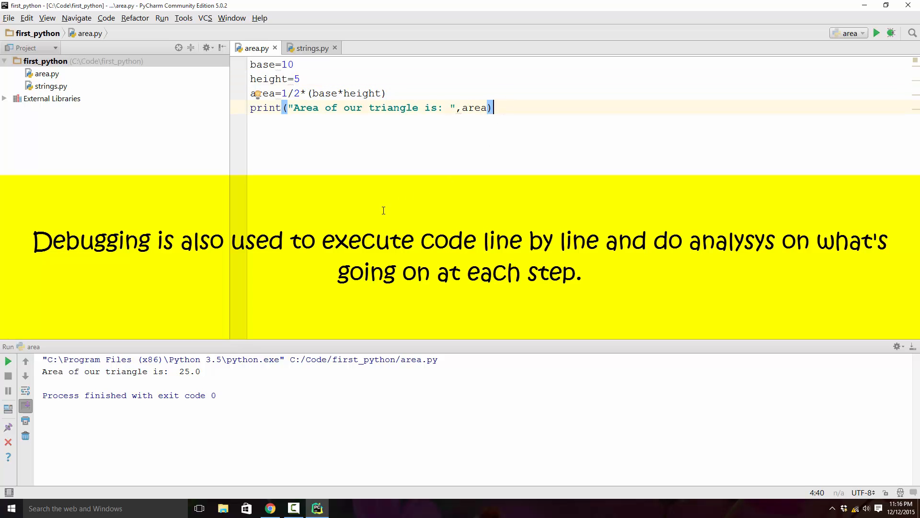
pyautogui.moveTo(434, 97)
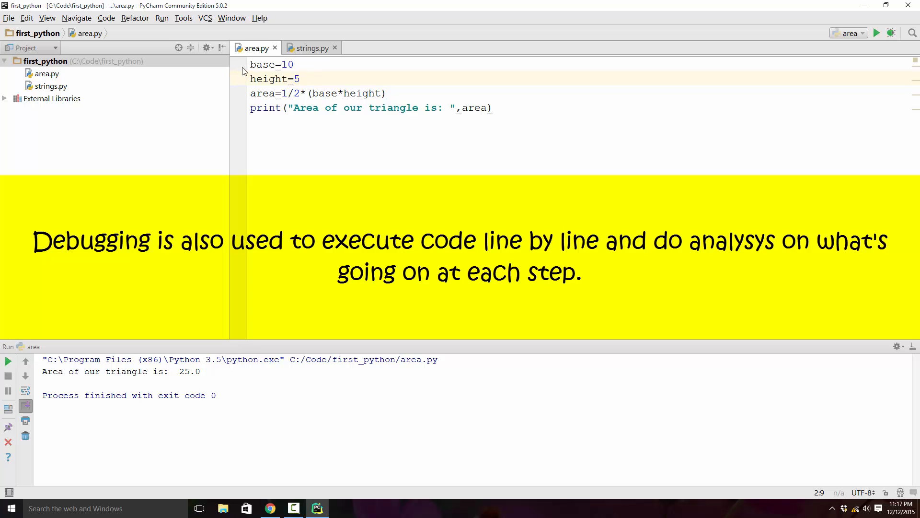
pyautogui.moveTo(239, 68)
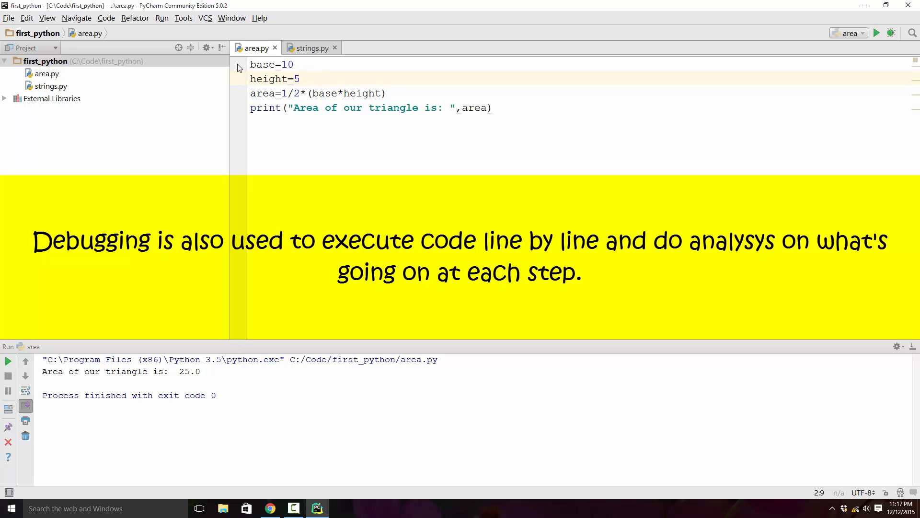
# Set a breakpoint on the base=10 line and bring up the run and debug commands
pyautogui.click(236, 65)
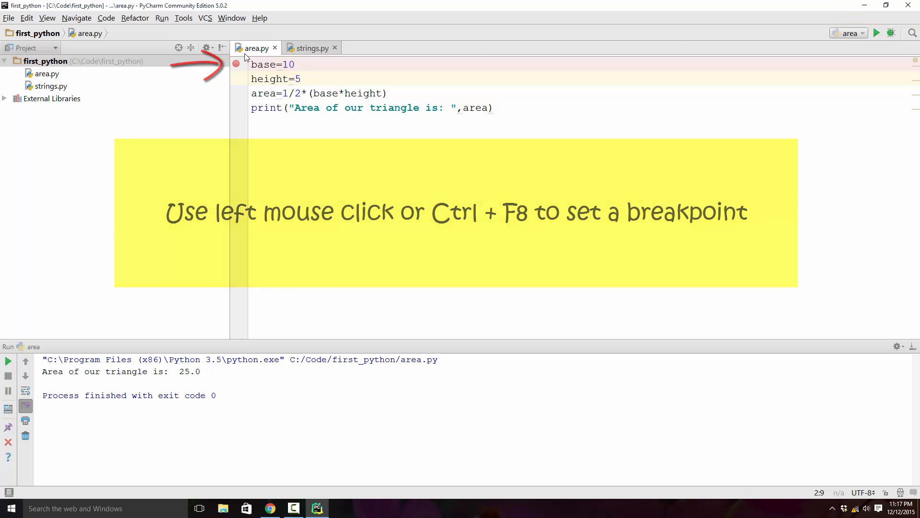
pyautogui.click(162, 18)
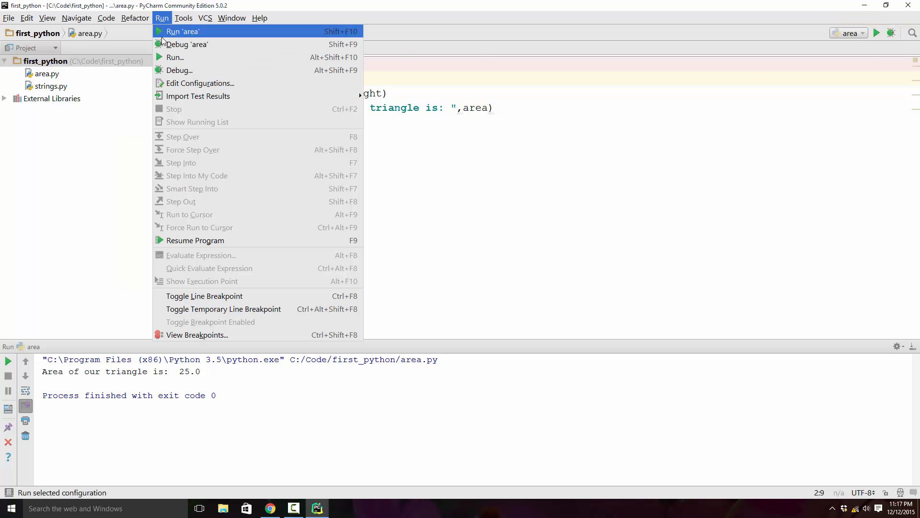
pyautogui.moveTo(179, 70)
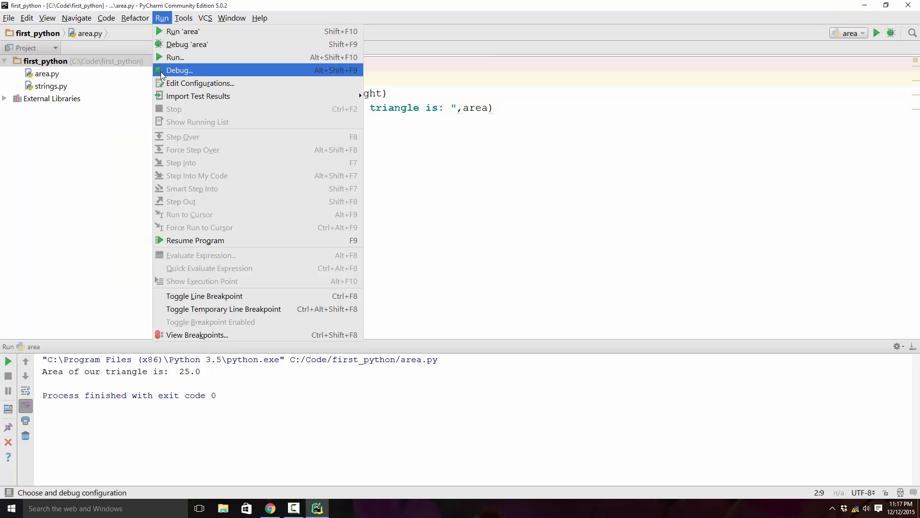
# Launch the 'area' debug configuration so it pauses at the base=10 breakpoint
pyautogui.click(179, 69)
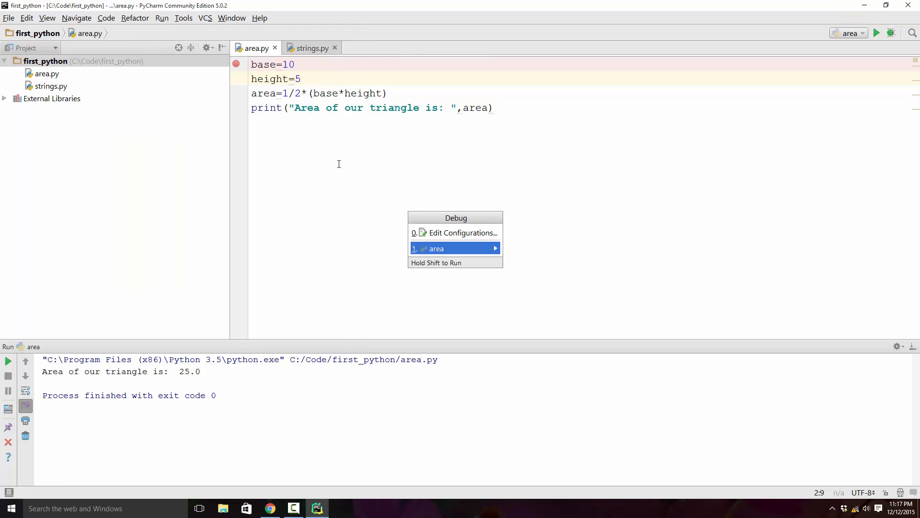
pyautogui.click(436, 248)
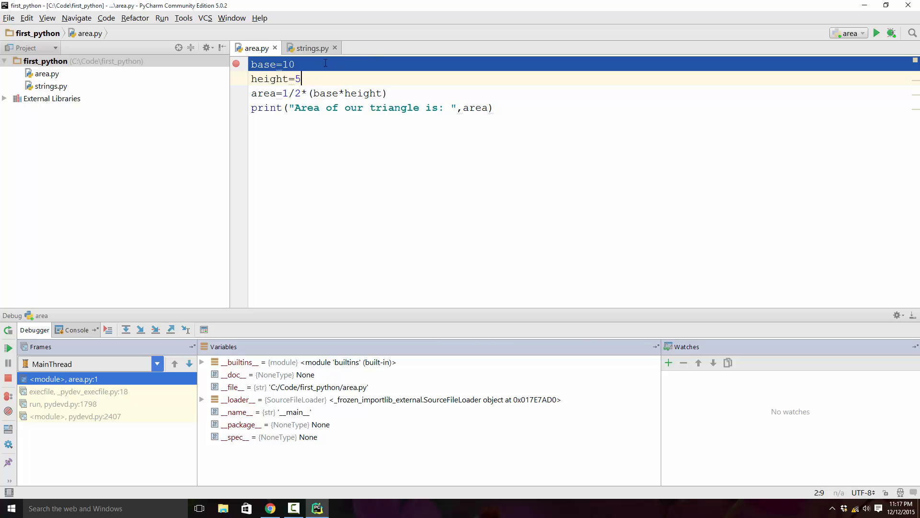
pyautogui.moveTo(378, 65)
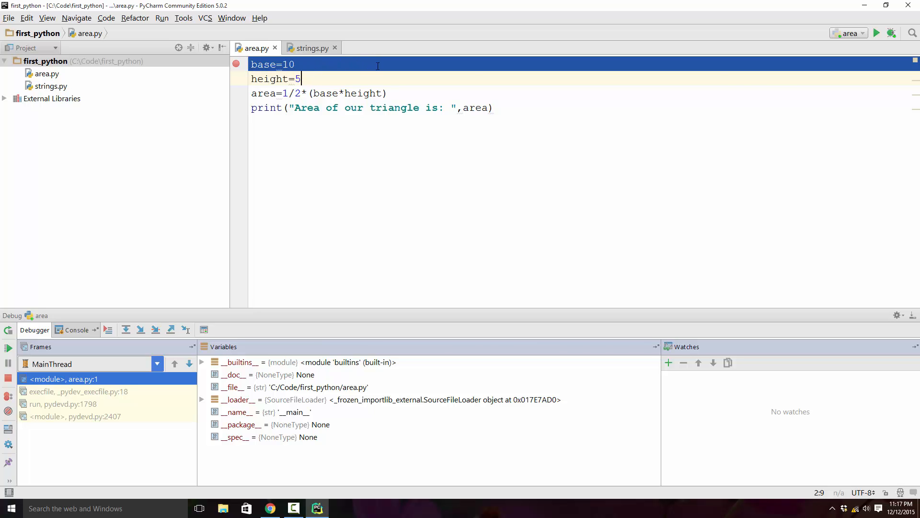
pyautogui.moveTo(262, 448)
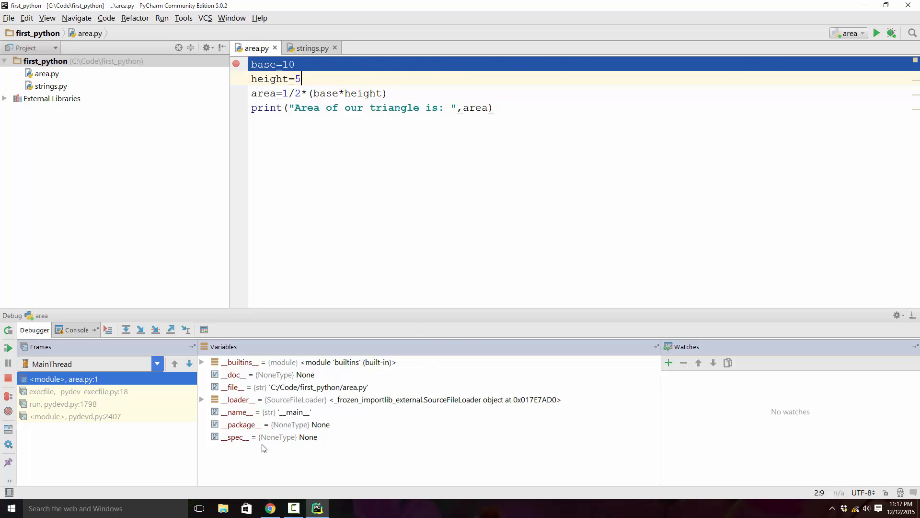
pyautogui.moveTo(247, 466)
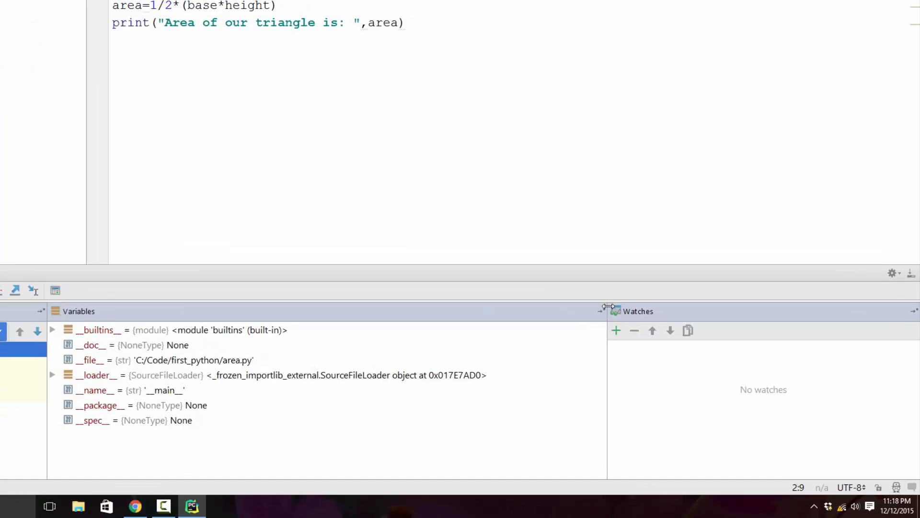
# Add a watch on base, which reports NameError since base isn't defined yet
pyautogui.click(616, 329)
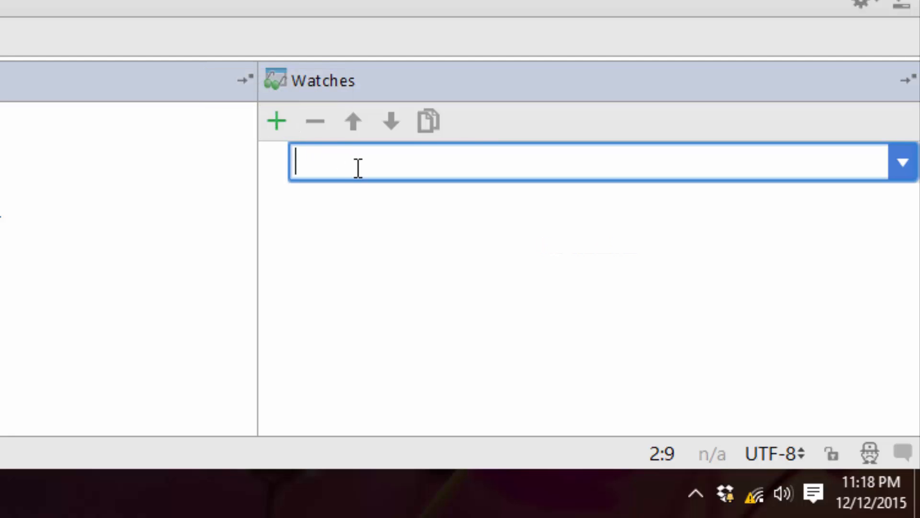
pyautogui.write('bas')
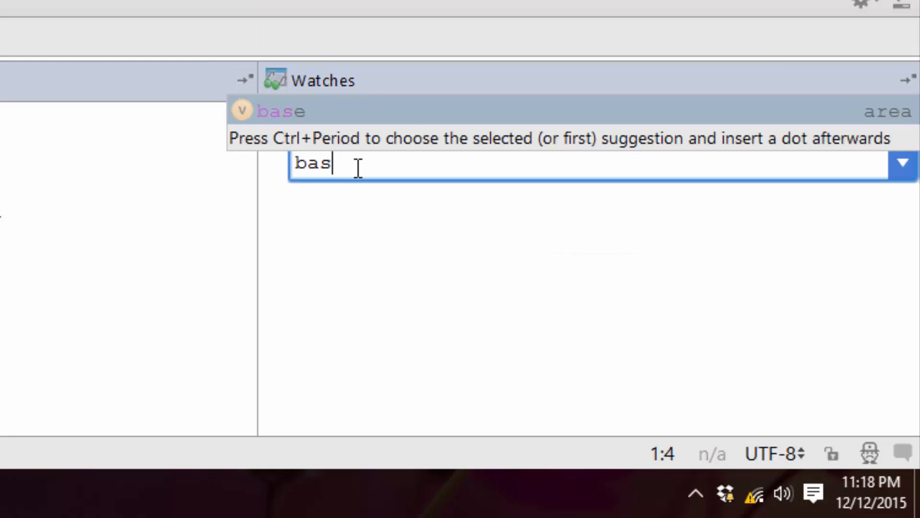
pyautogui.press('enter')
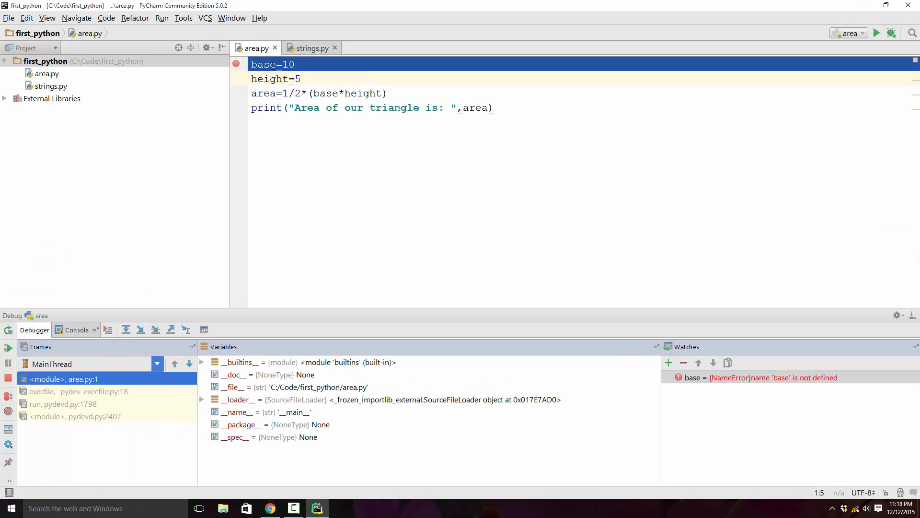
pyautogui.moveTo(175, 229)
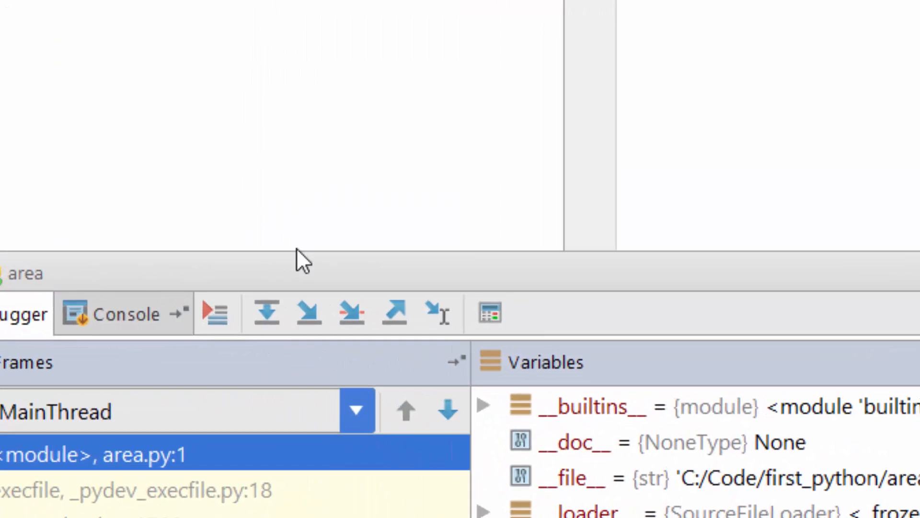
pyautogui.moveTo(322, 310)
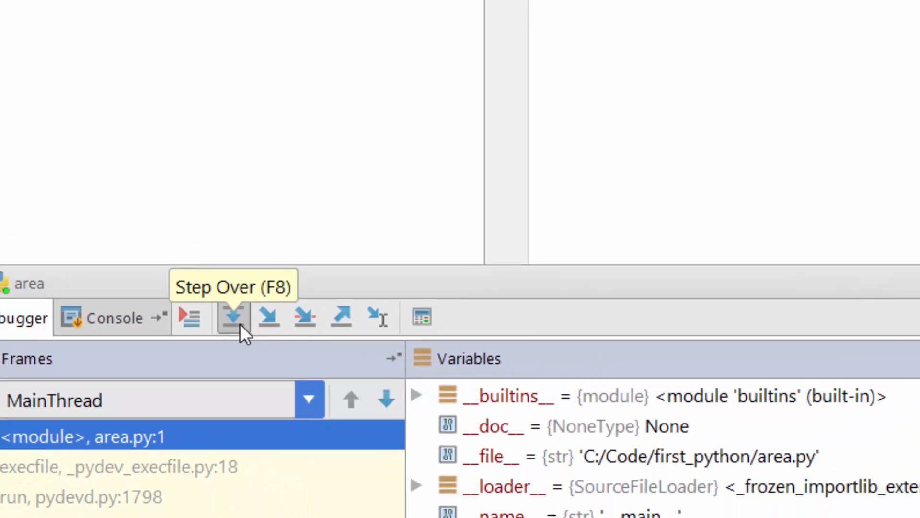
# Step over base=10 so the watch shows base = 10, pausing at height=5
pyautogui.click(231, 317)
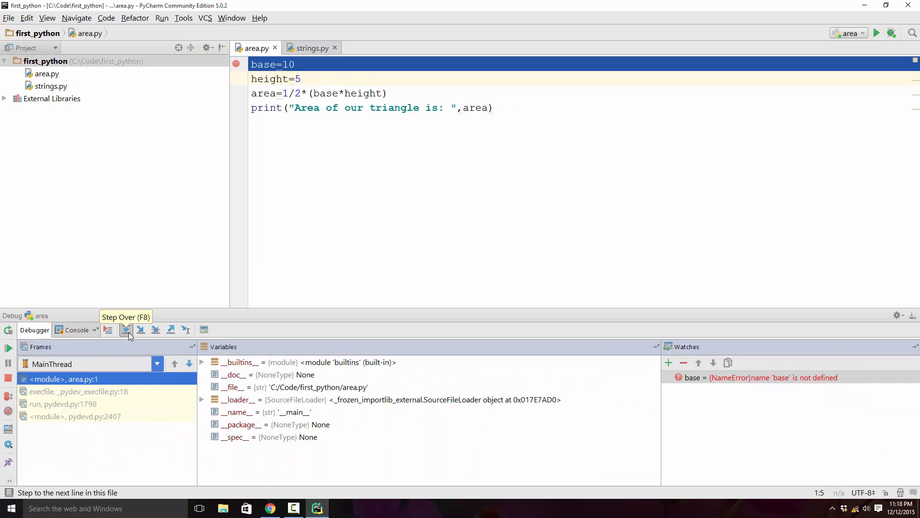
pyautogui.click(126, 330)
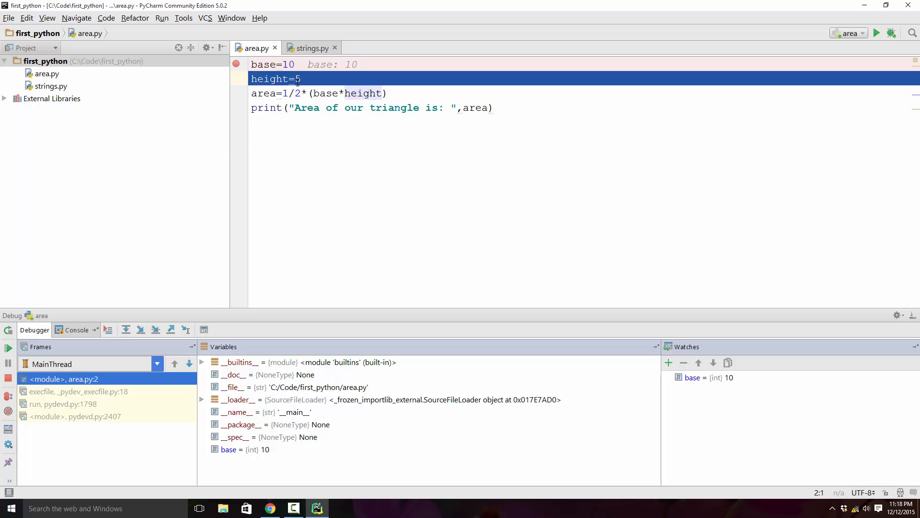
pyautogui.moveTo(253, 65)
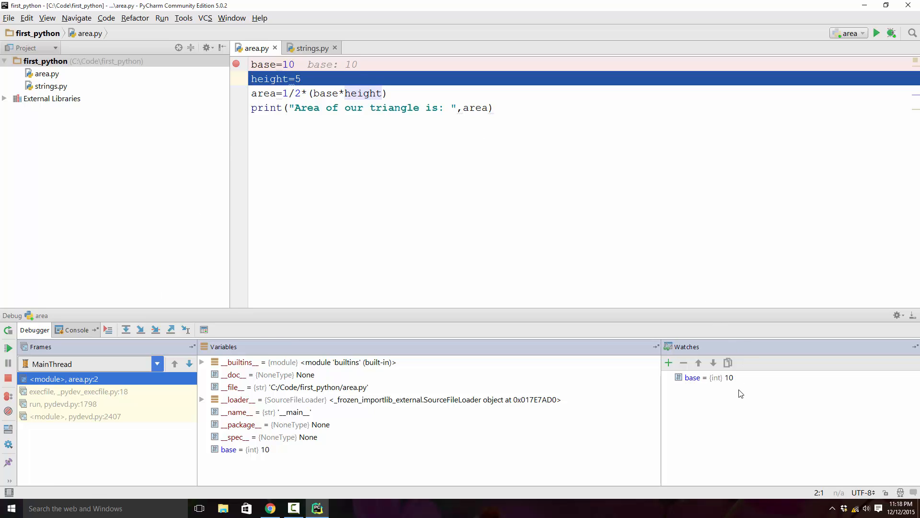
pyautogui.moveTo(704, 383)
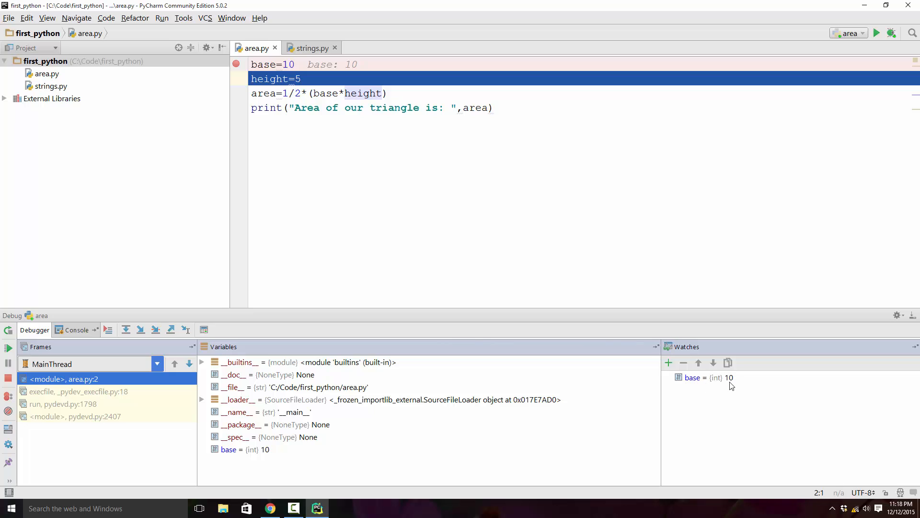
pyautogui.moveTo(716, 386)
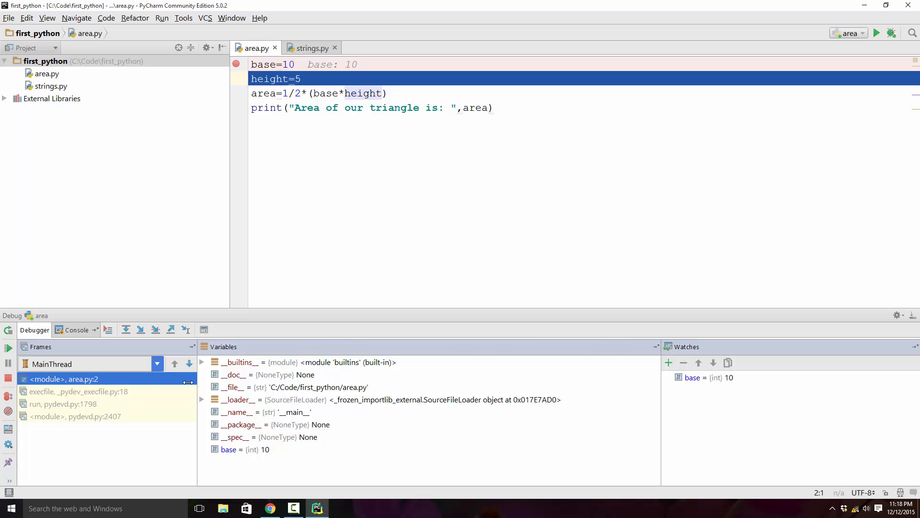
pyautogui.moveTo(182, 400)
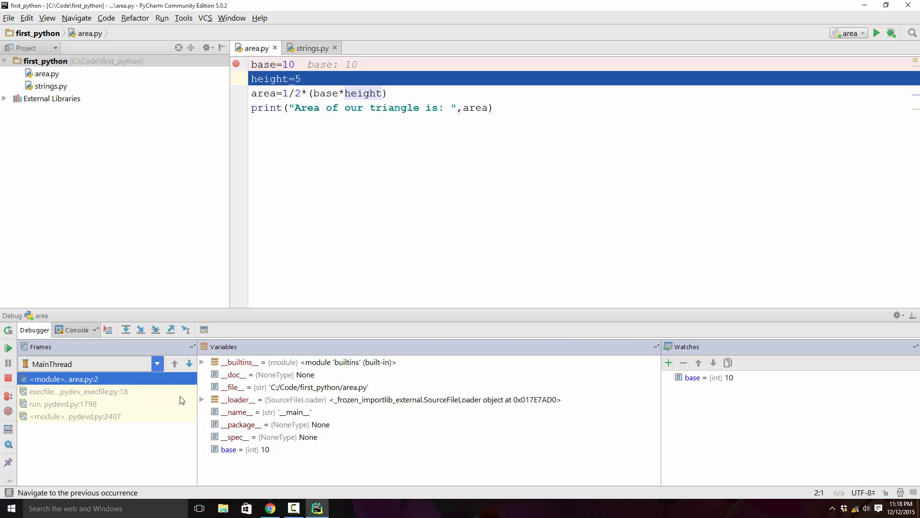
pyautogui.moveTo(361, 460)
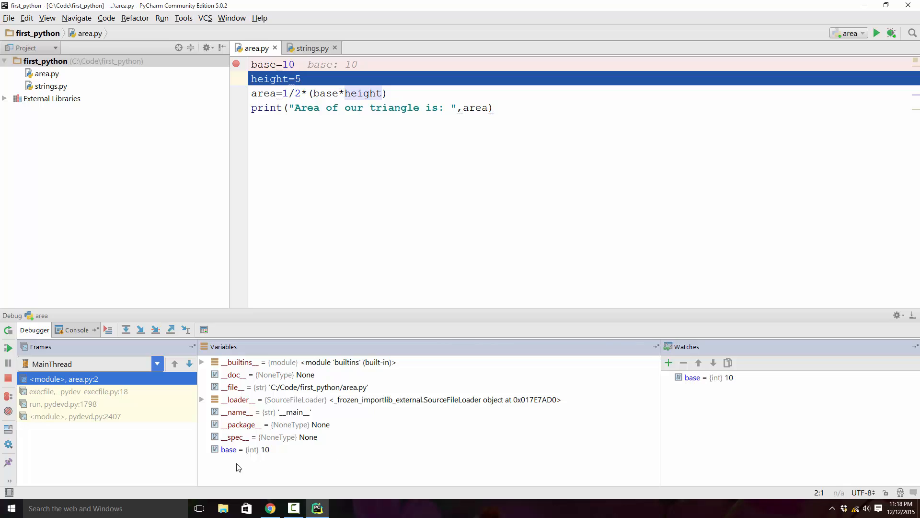
pyautogui.moveTo(300, 133)
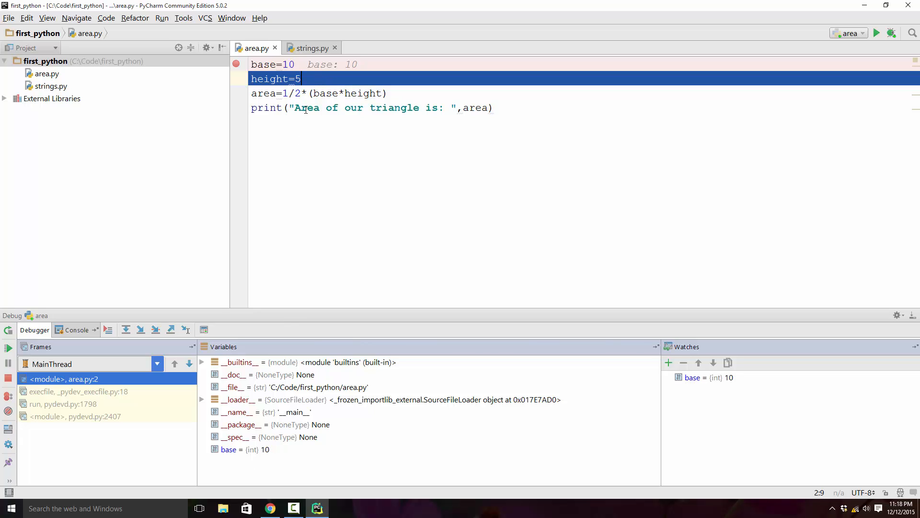
pyautogui.moveTo(112, 334)
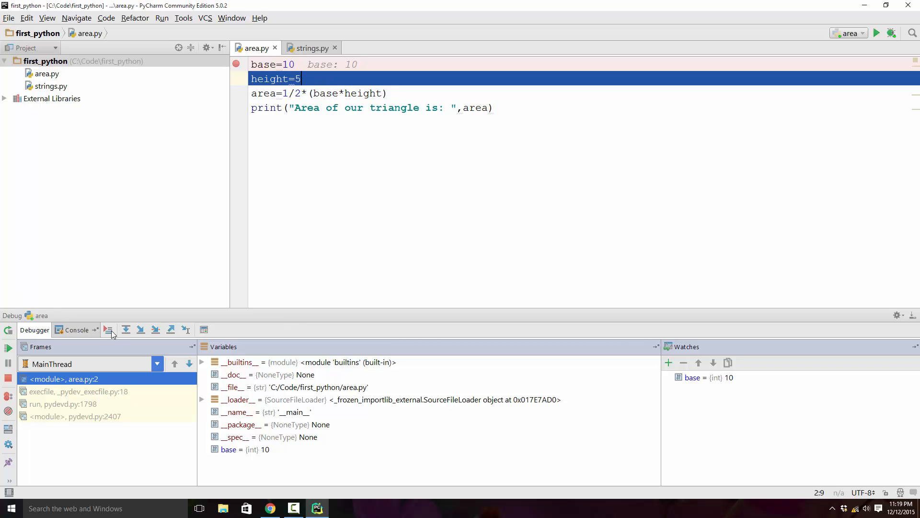
pyautogui.moveTo(125, 329)
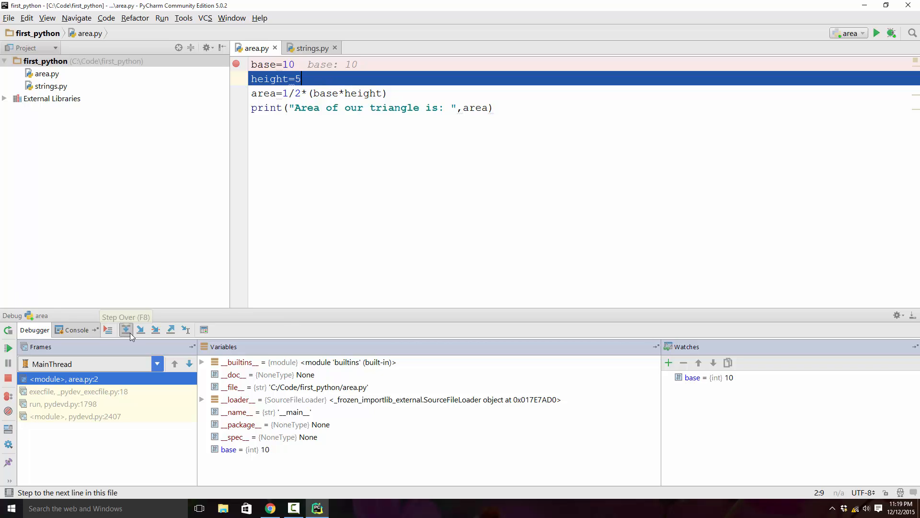
# Step over height=5 and add a watch on height showing 5
pyautogui.click(125, 330)
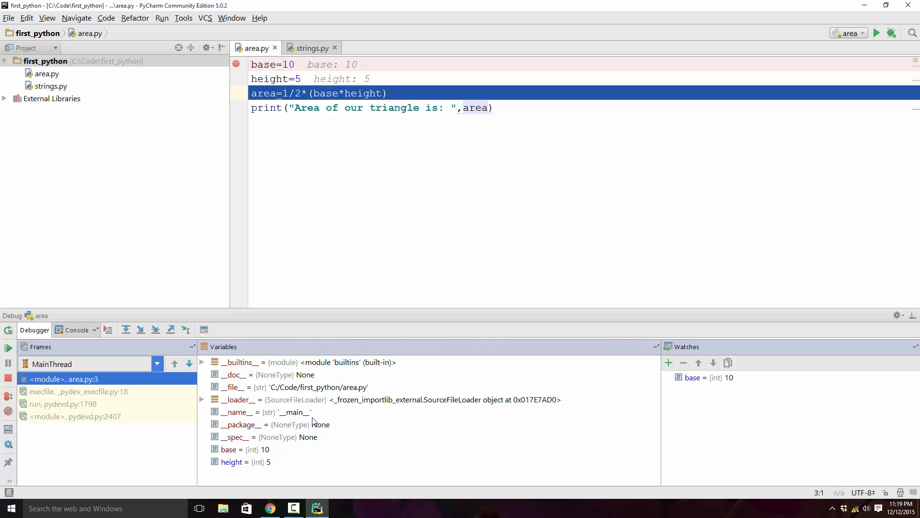
pyautogui.moveTo(245, 467)
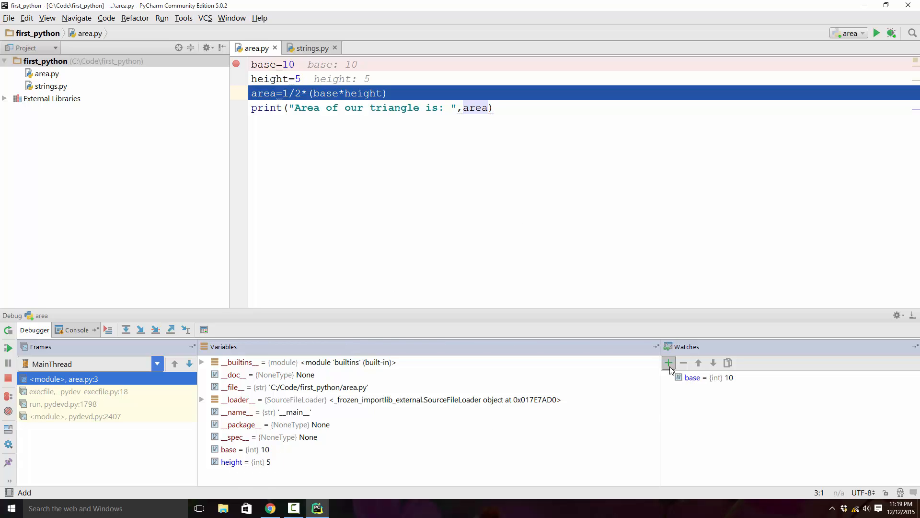
pyautogui.write('he')
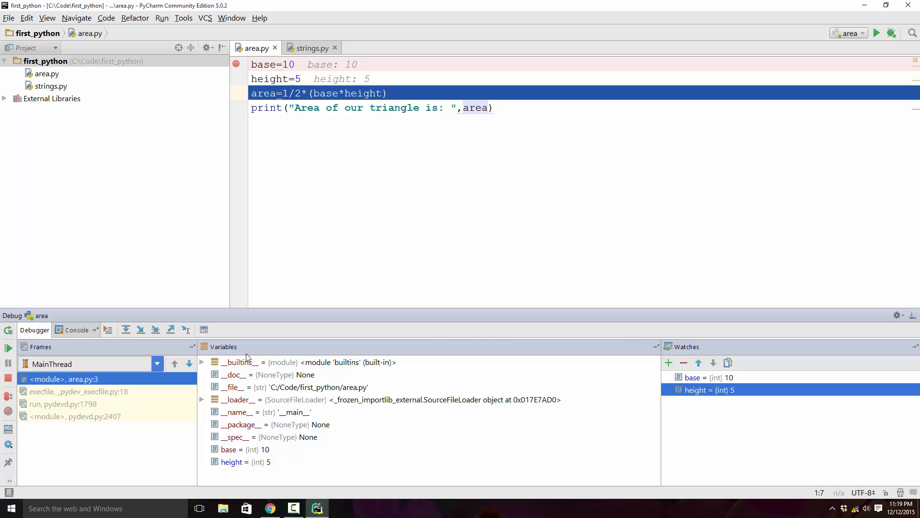
pyautogui.moveTo(436, 431)
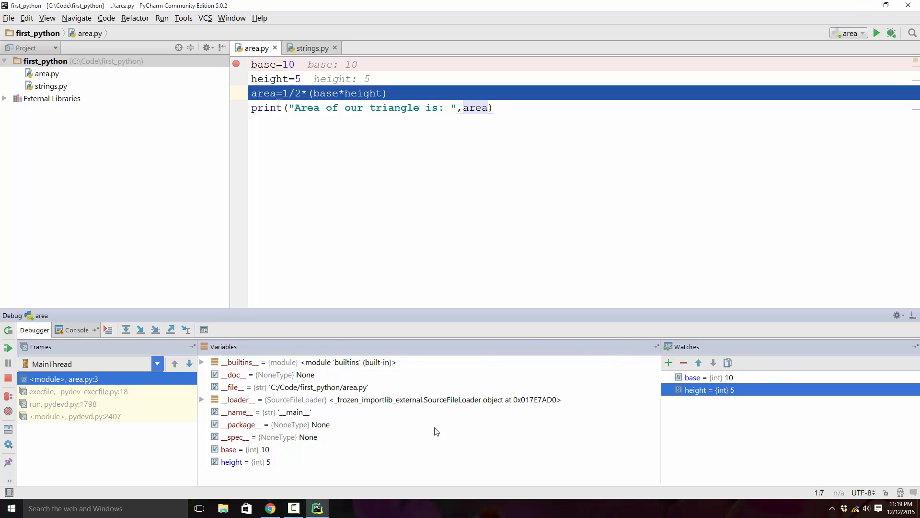
pyautogui.moveTo(235, 470)
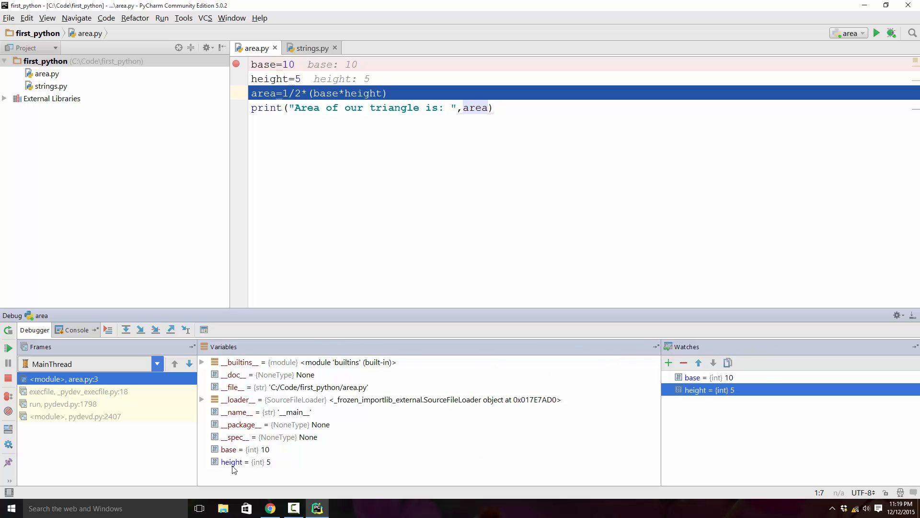
pyautogui.moveTo(259, 455)
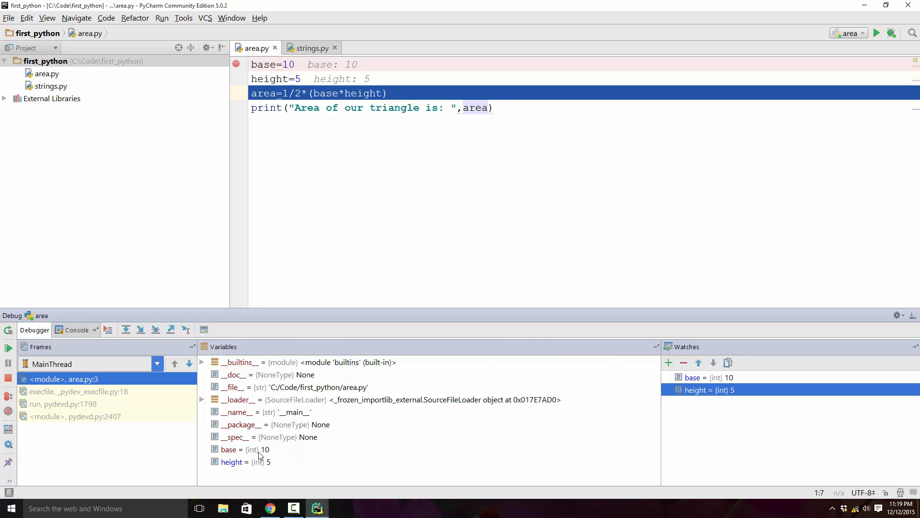
pyautogui.moveTo(698, 357)
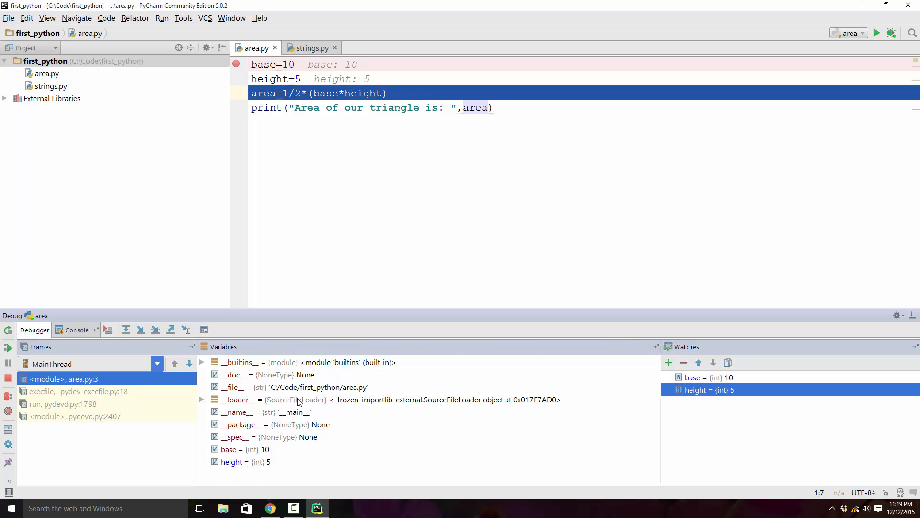
pyautogui.moveTo(284, 474)
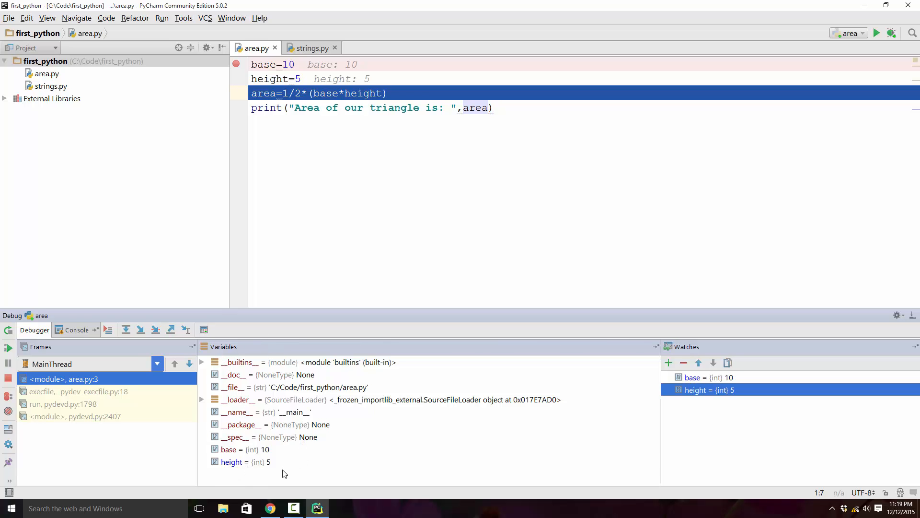
pyautogui.moveTo(281, 481)
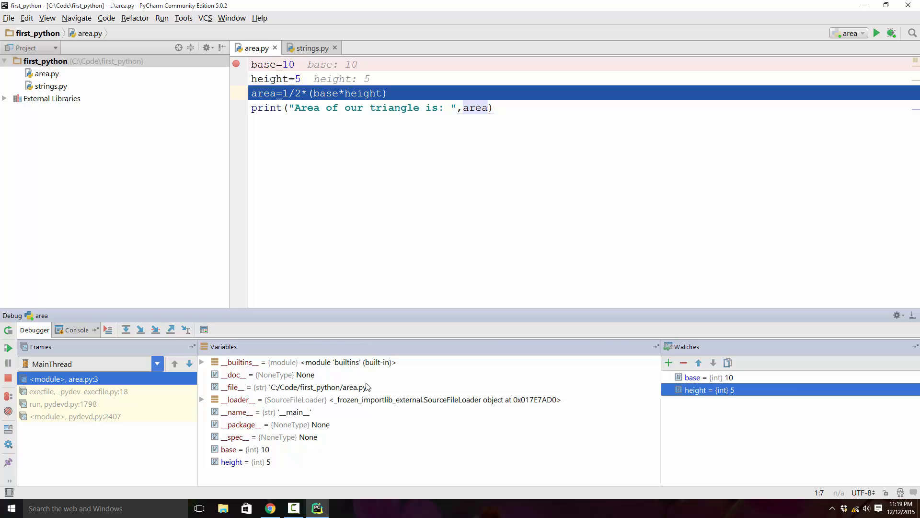
pyautogui.moveTo(690, 355)
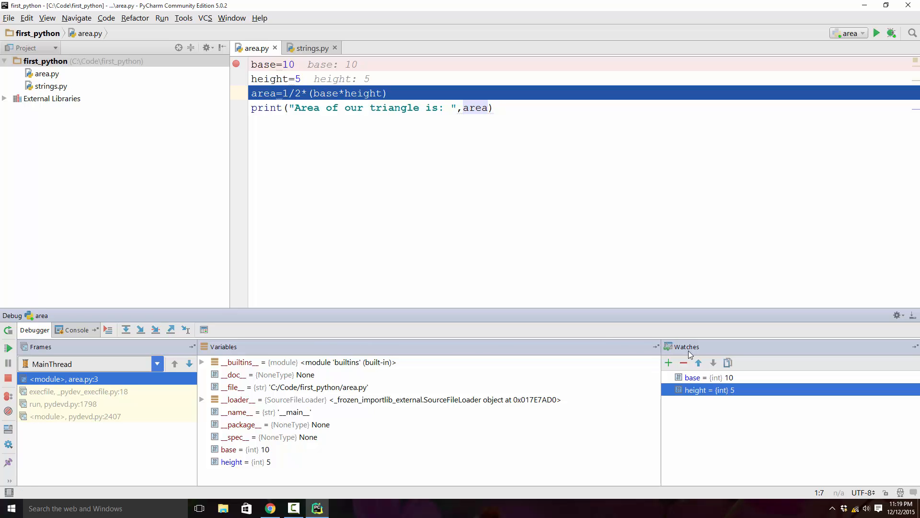
pyautogui.moveTo(702, 400)
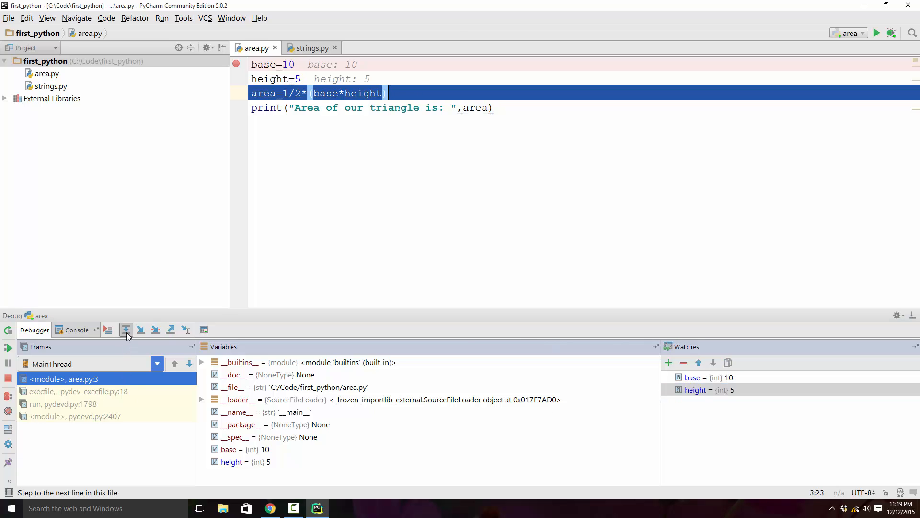
# Step over the area calculation so area = 25.0, pausing at the print line
pyautogui.click(126, 329)
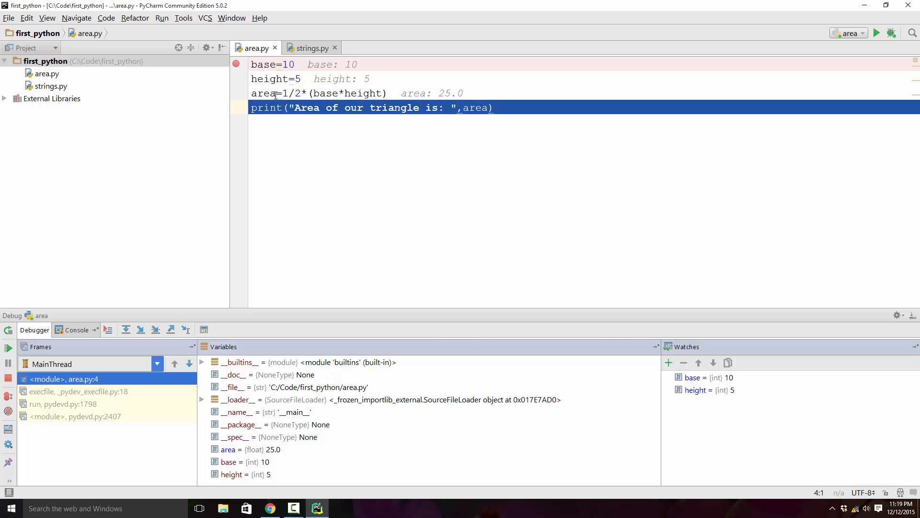
pyautogui.click(387, 93)
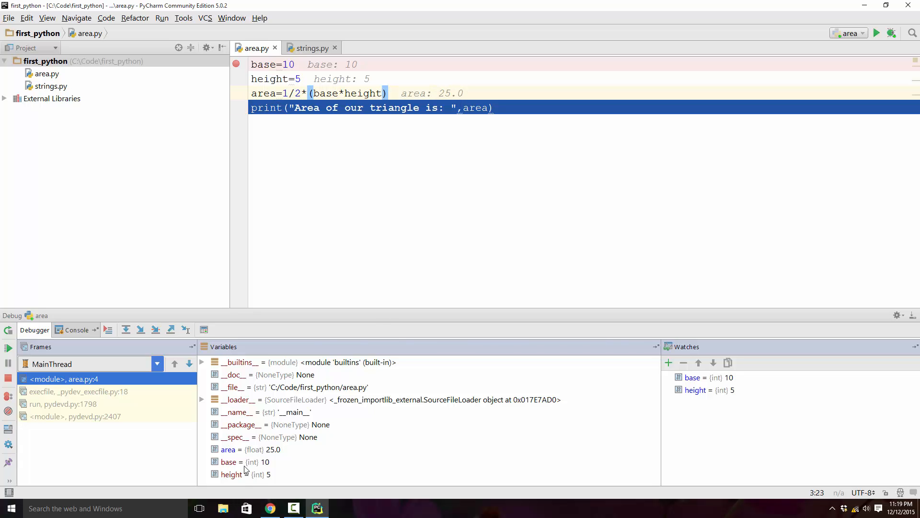
pyautogui.moveTo(327, 82)
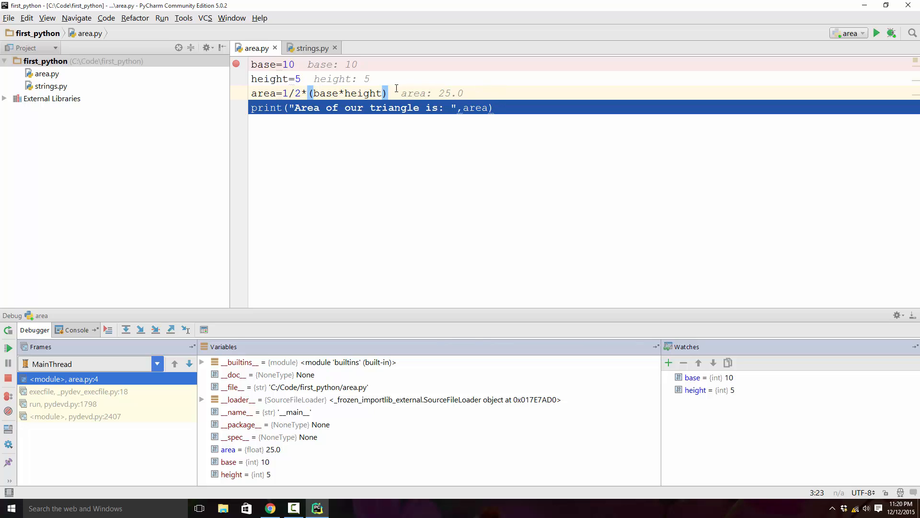
pyautogui.moveTo(298, 316)
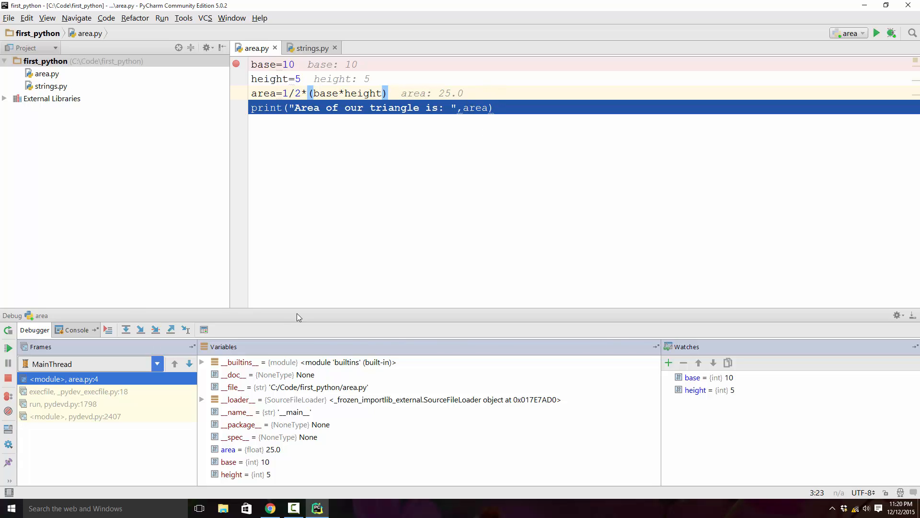
pyautogui.moveTo(69, 345)
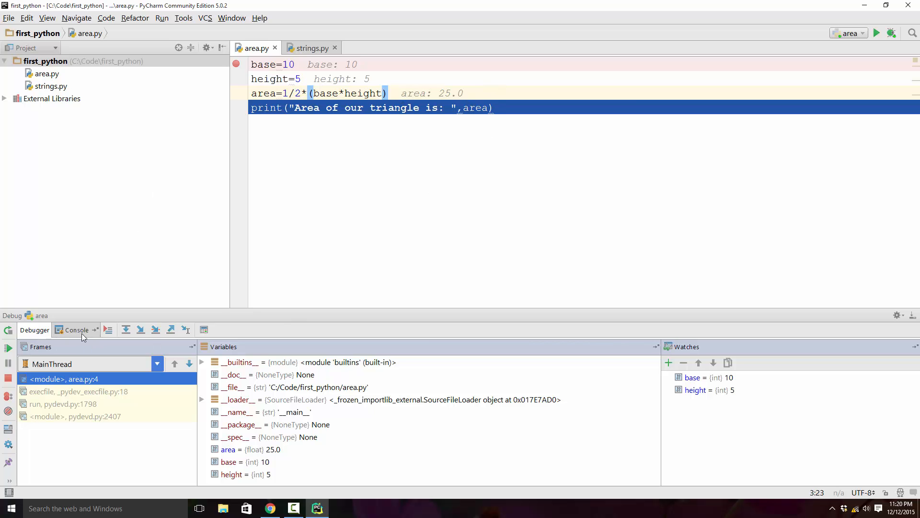
# Show the debug Console and step over the print statement to output area 25.0
pyautogui.click(76, 329)
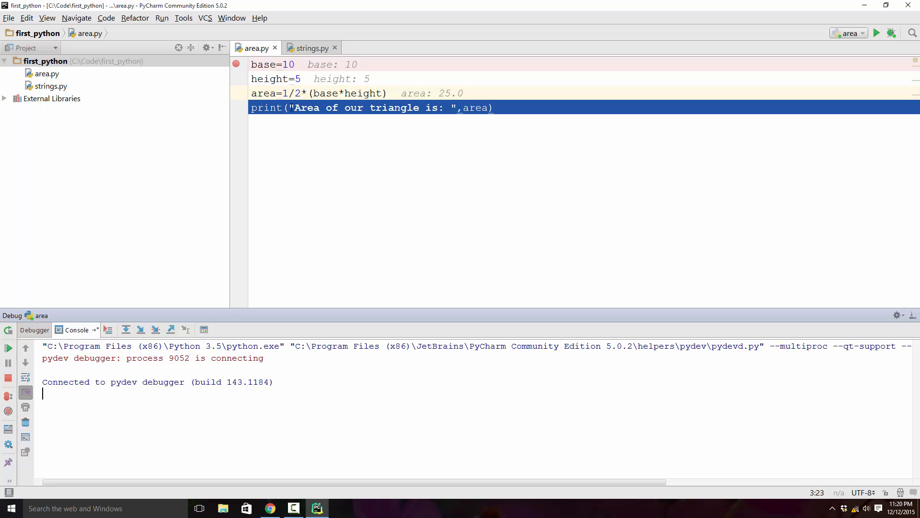
pyautogui.click(513, 108)
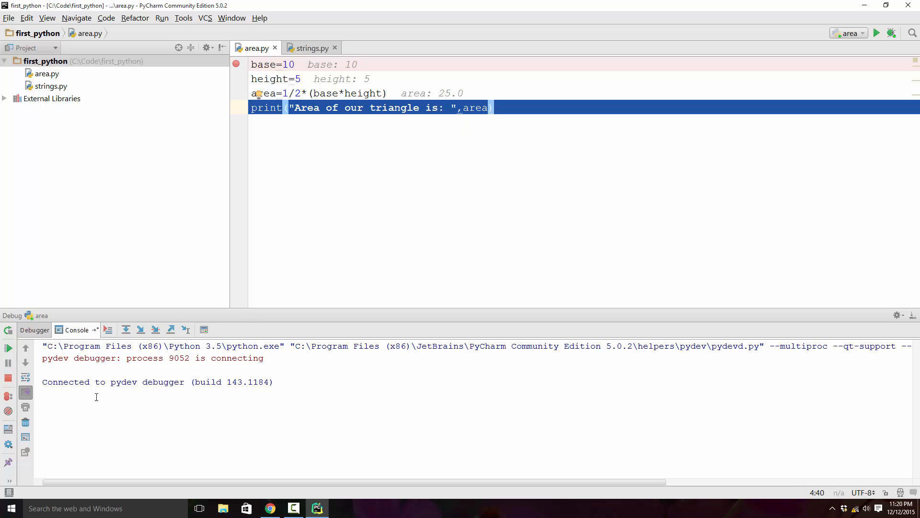
pyautogui.moveTo(520, 100)
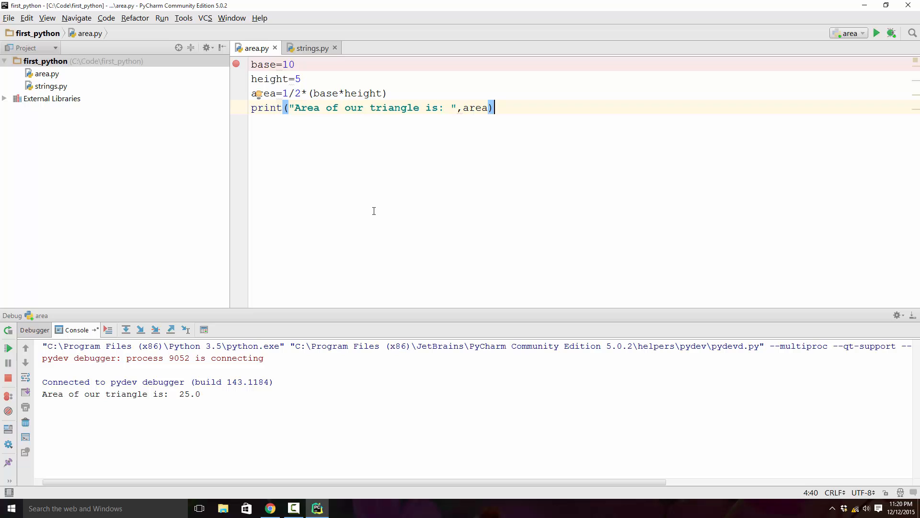
pyautogui.moveTo(356, 205)
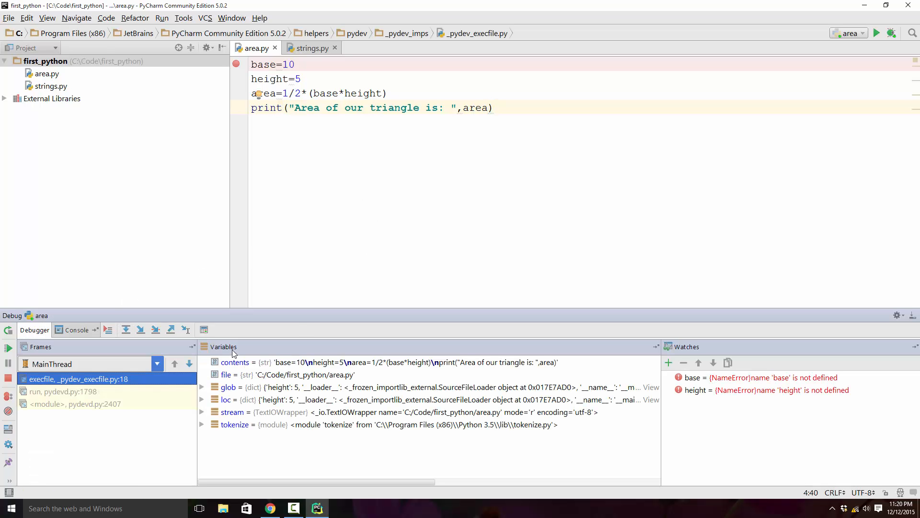
pyautogui.moveTo(224, 356)
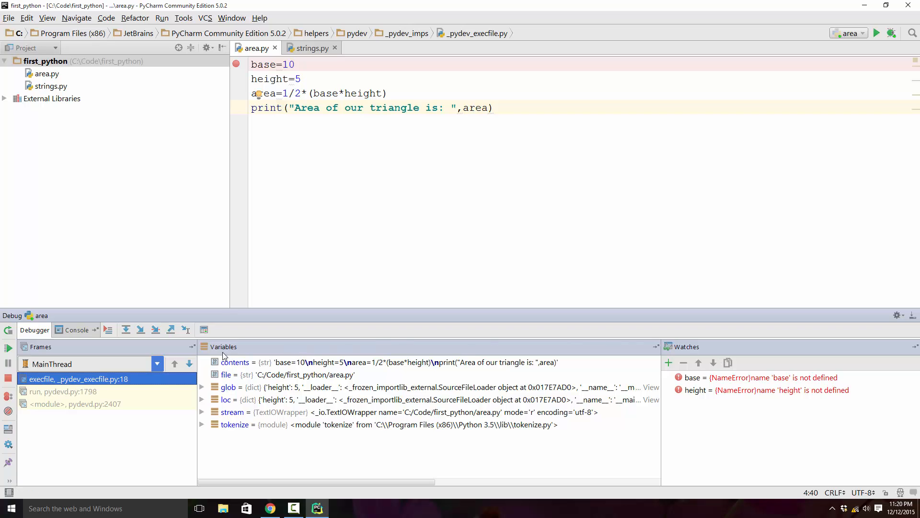
pyautogui.moveTo(720, 382)
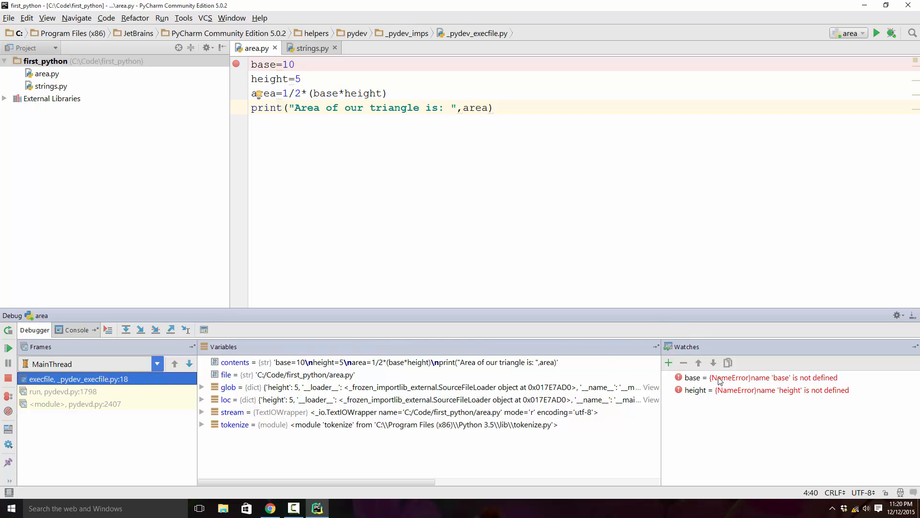